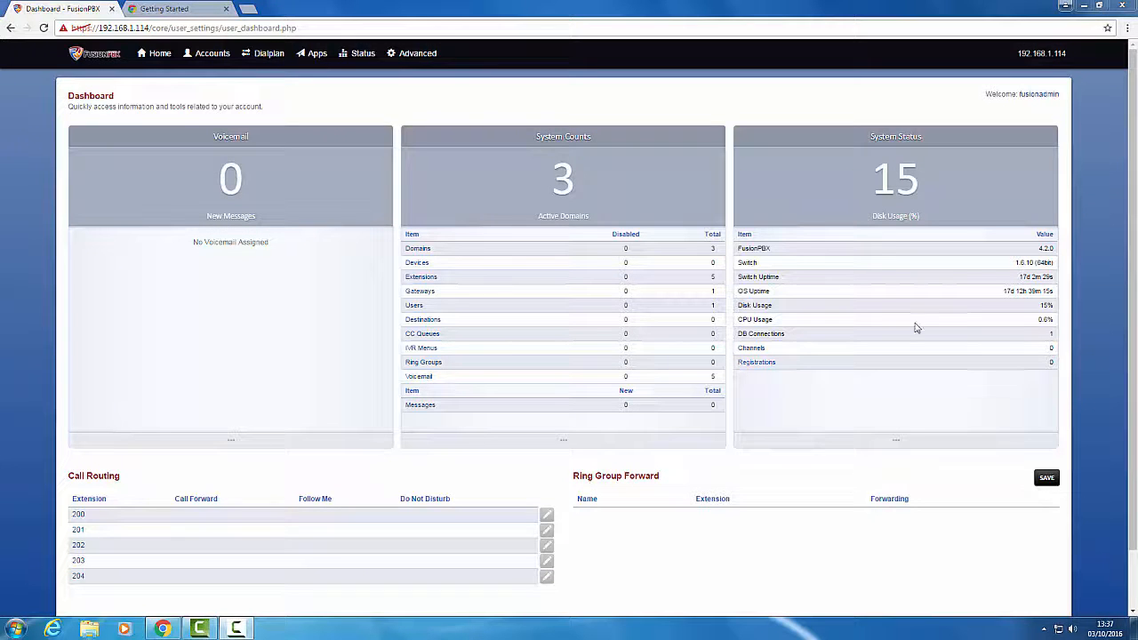
mouse_move(674, 55)
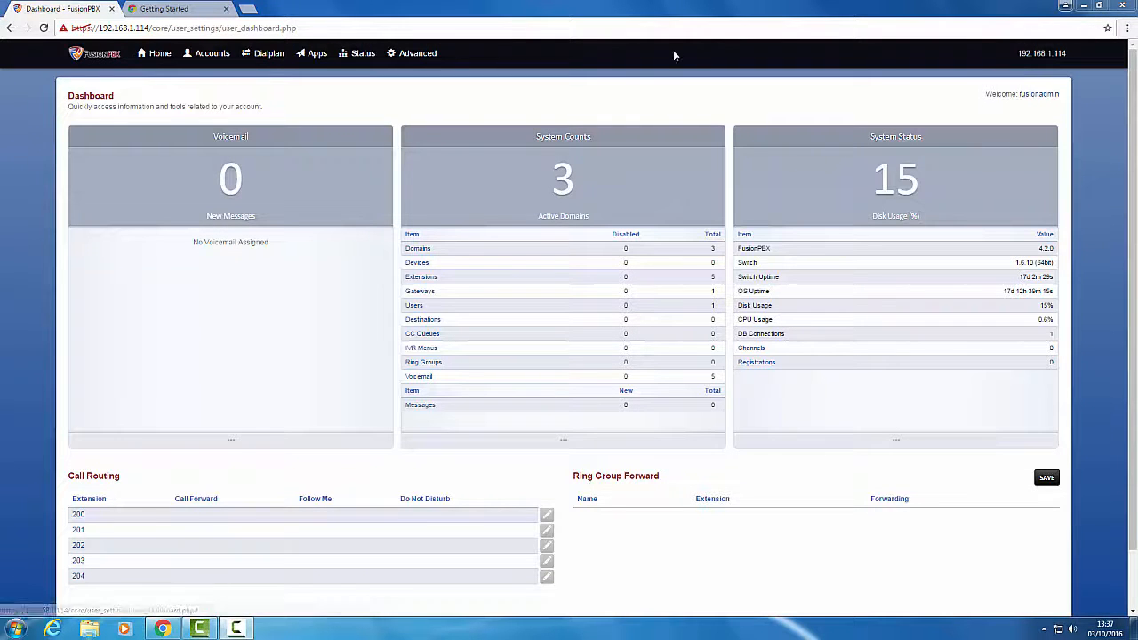
- Go to Advanced > Default Settings and scroll through the setting categories
left_click(1042, 54)
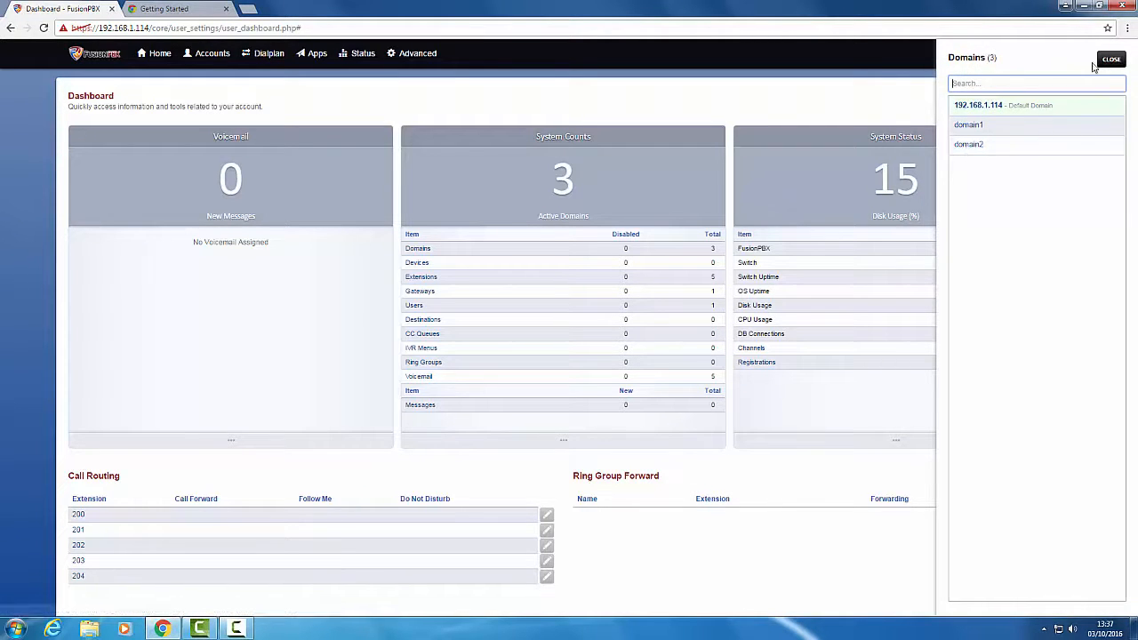
left_click(416, 53)
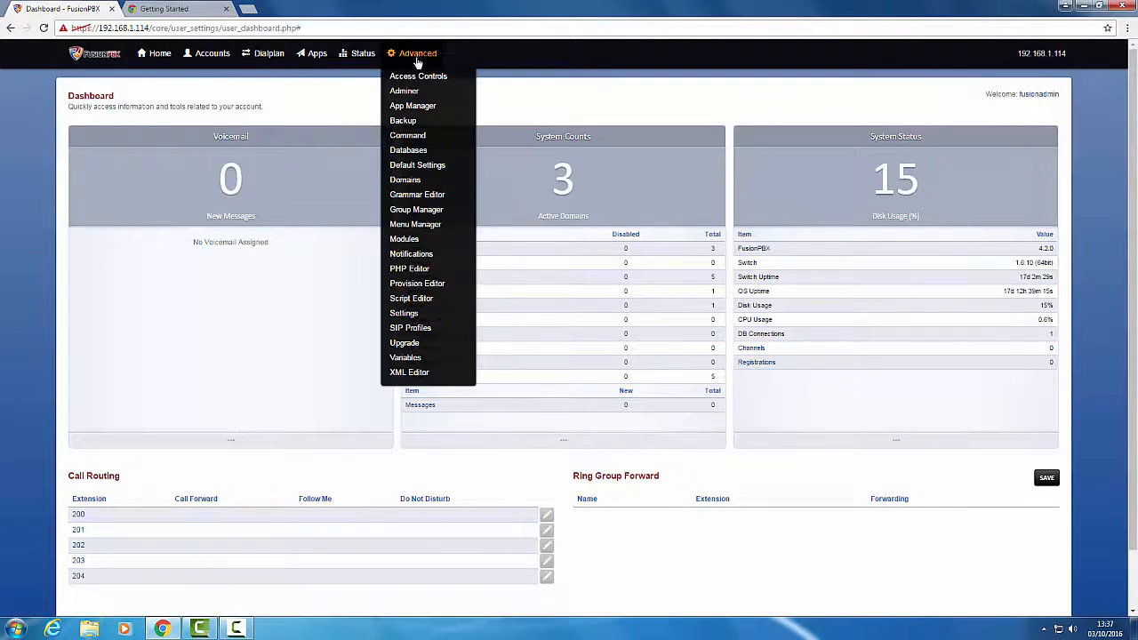
mouse_move(417, 210)
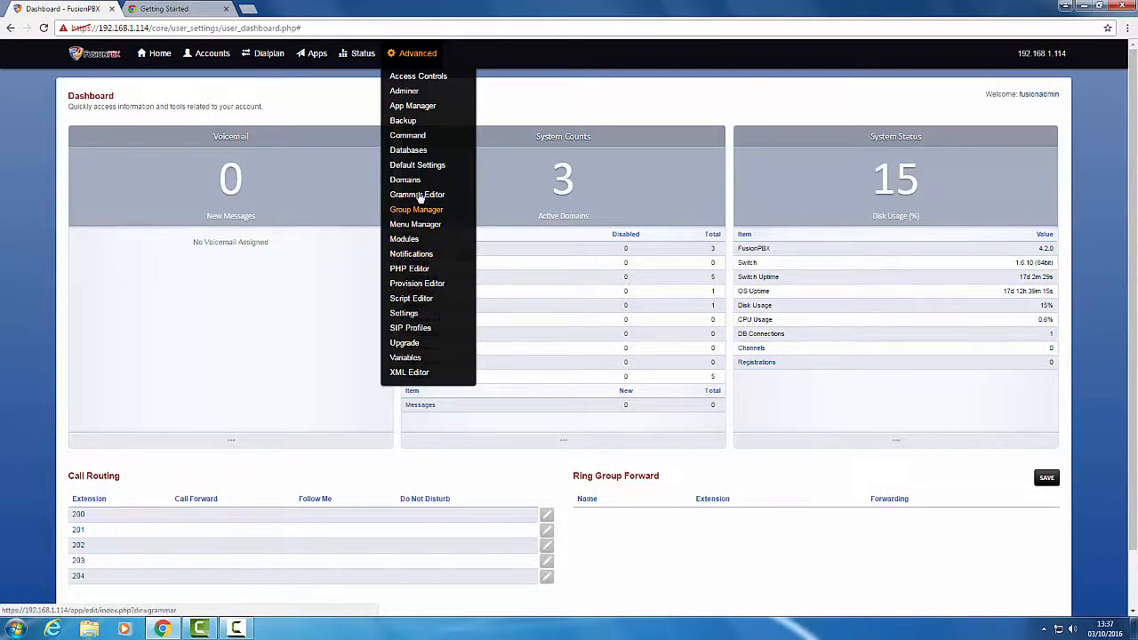
left_click(416, 164)
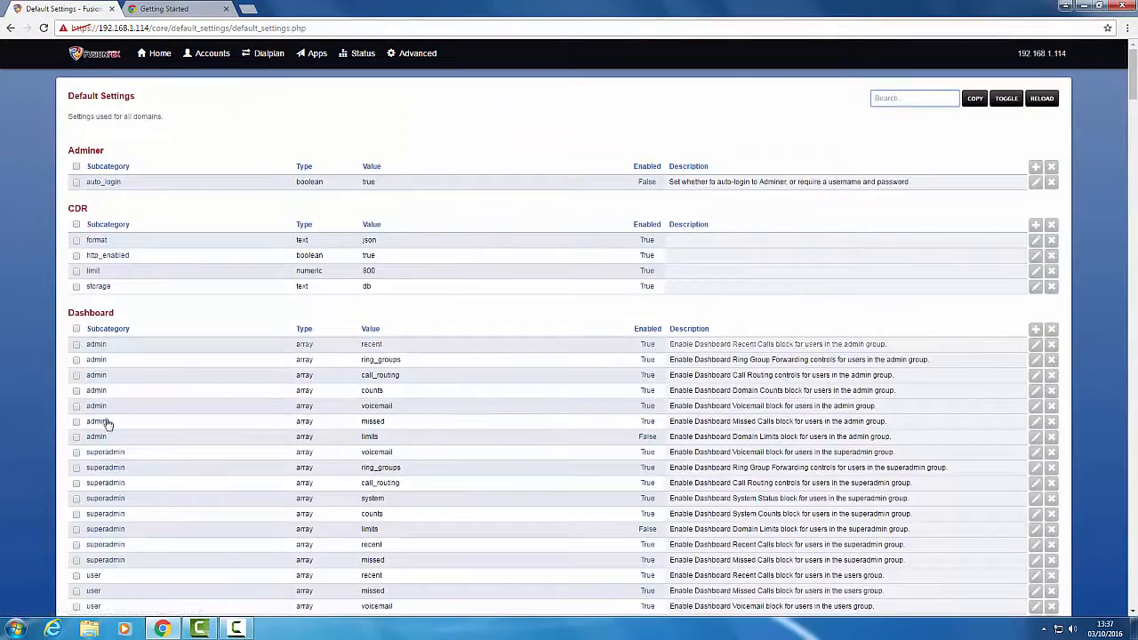
scroll("down", 3)
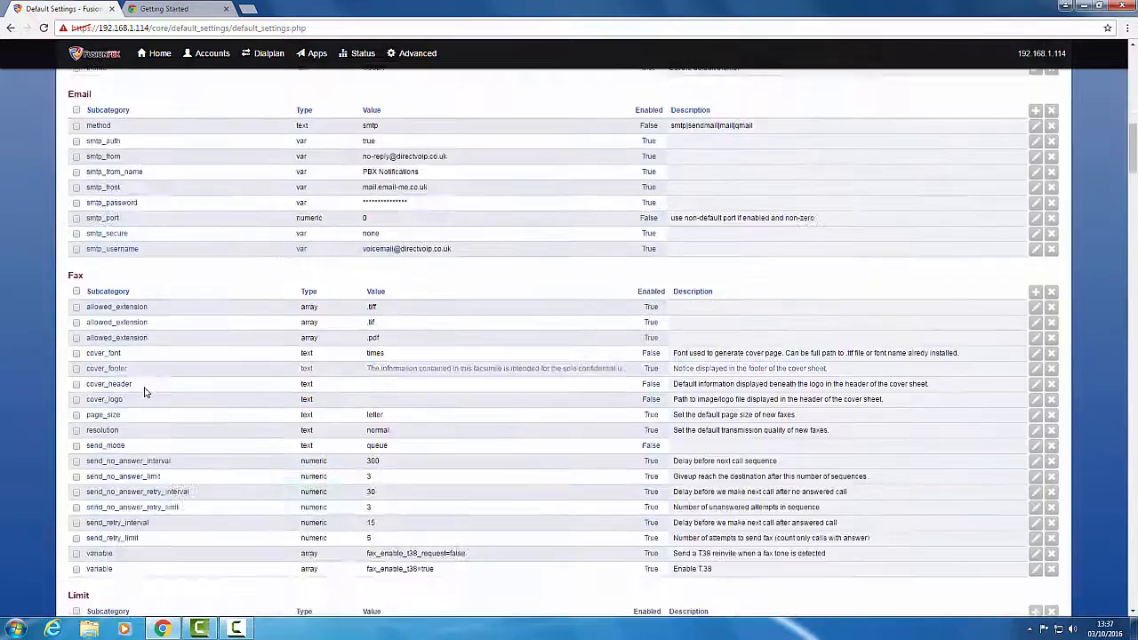
scroll("down", 3)
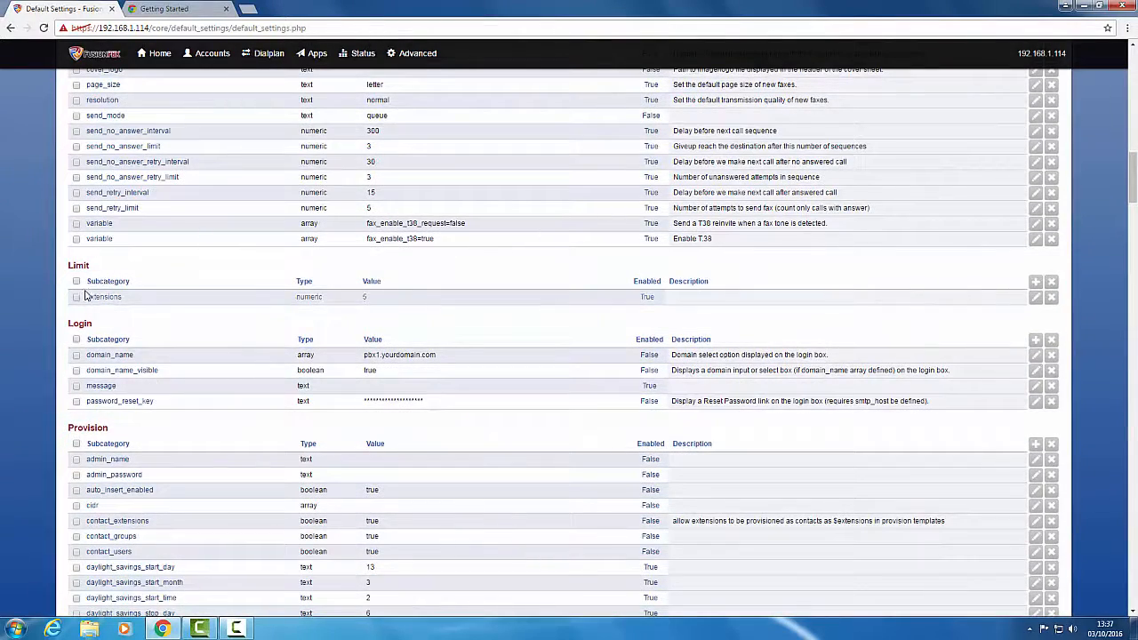
mouse_move(961, 317)
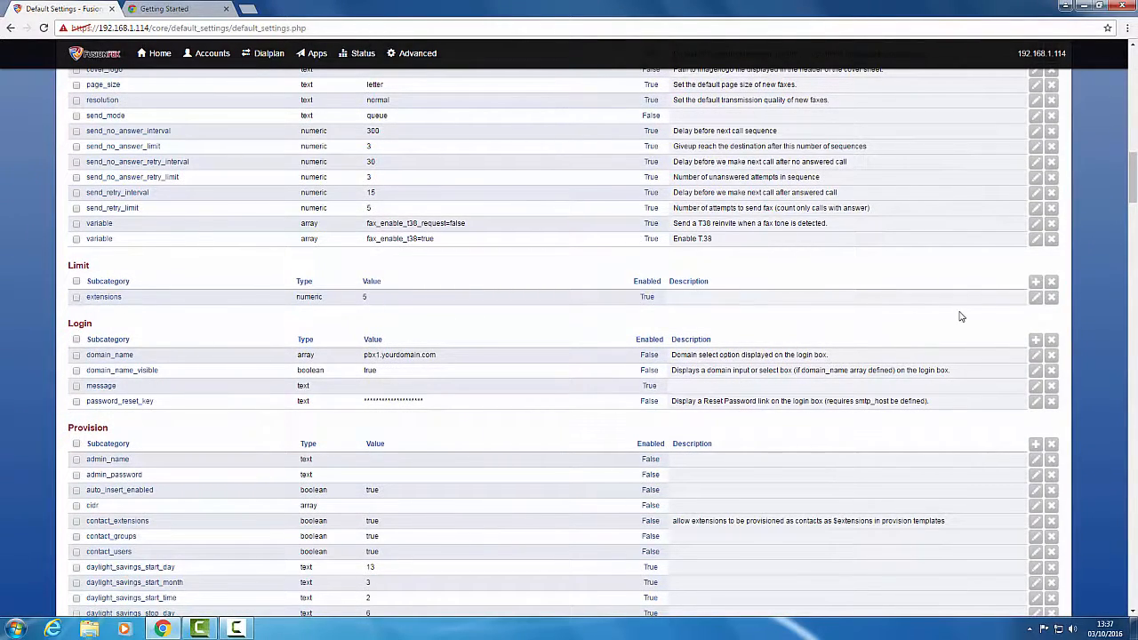
scroll("up", 3)
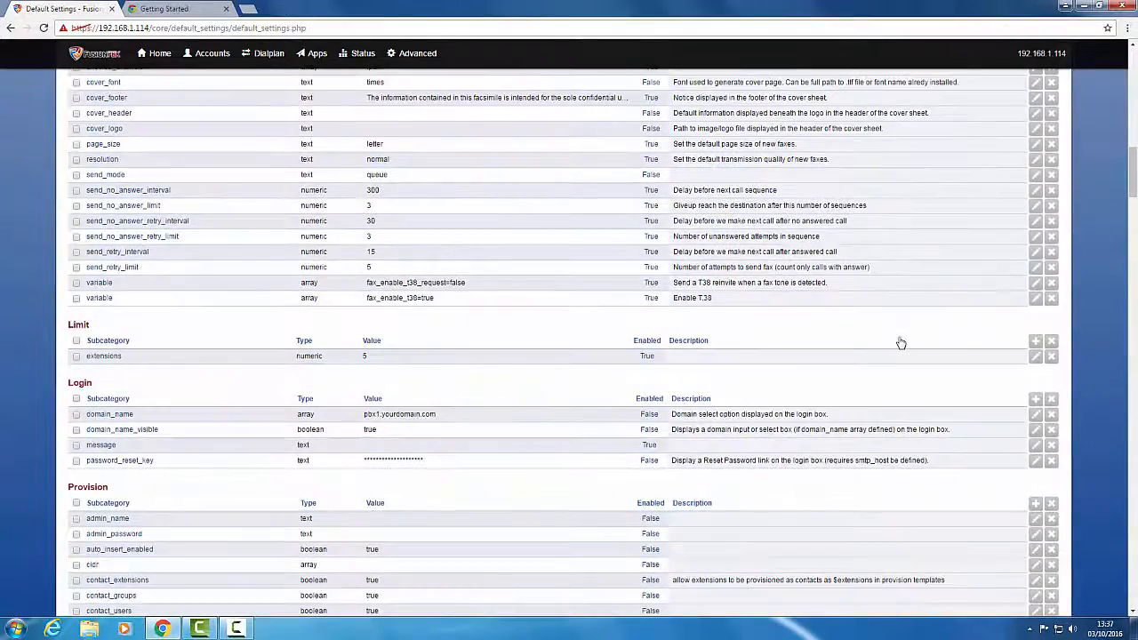
scroll("up", 3)
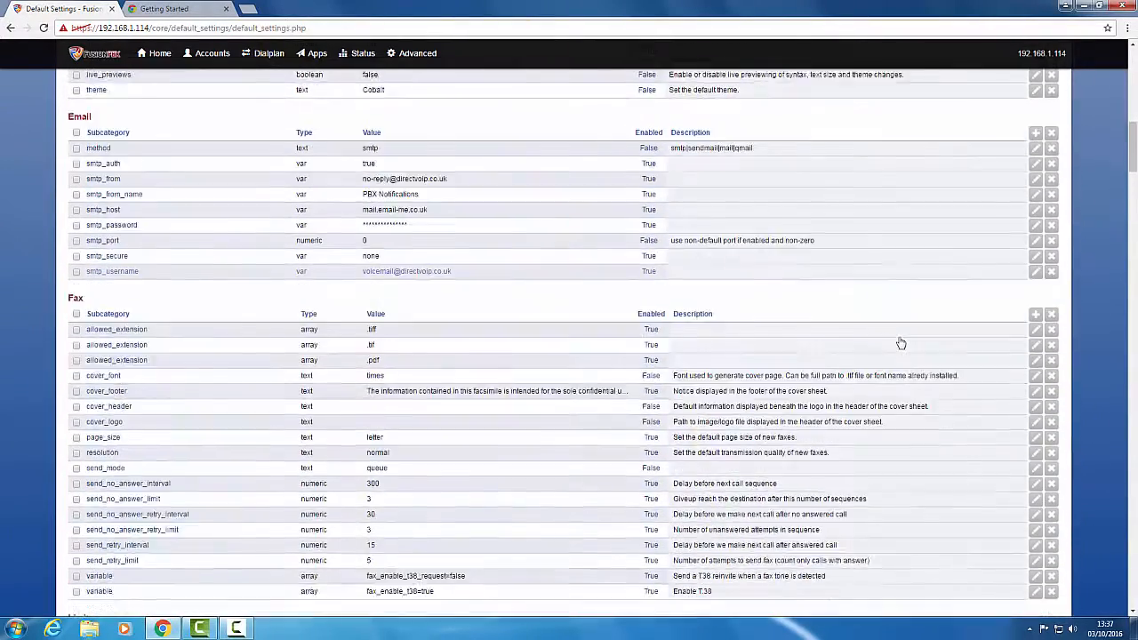
scroll("up", 3)
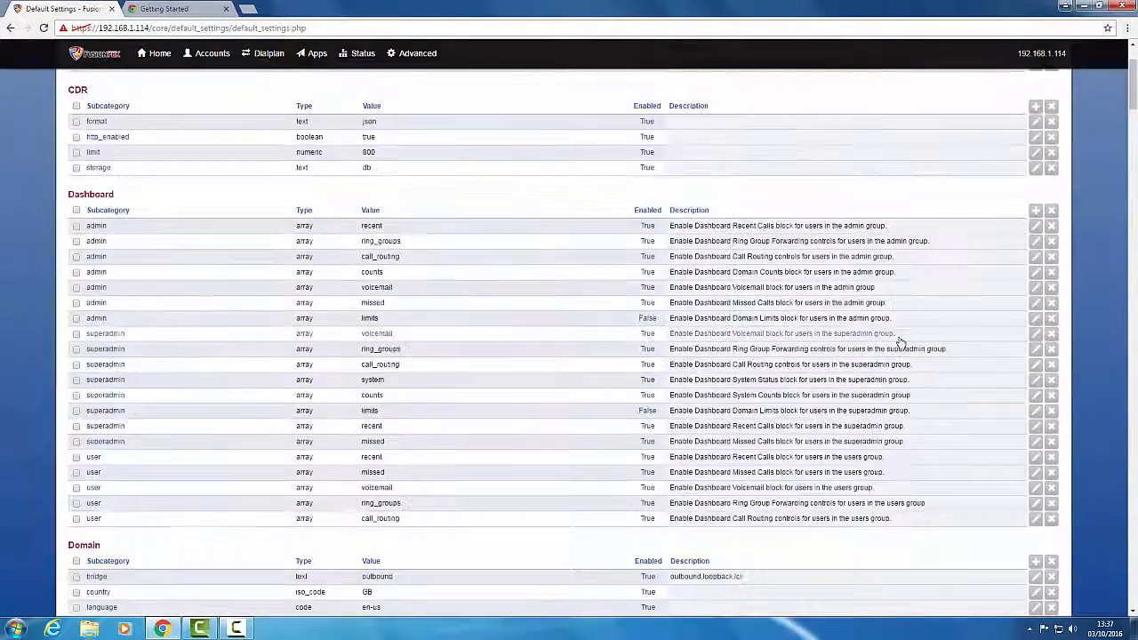
- Check the Limit group's extensions setting (value 5) for copying
scroll("down", 3)
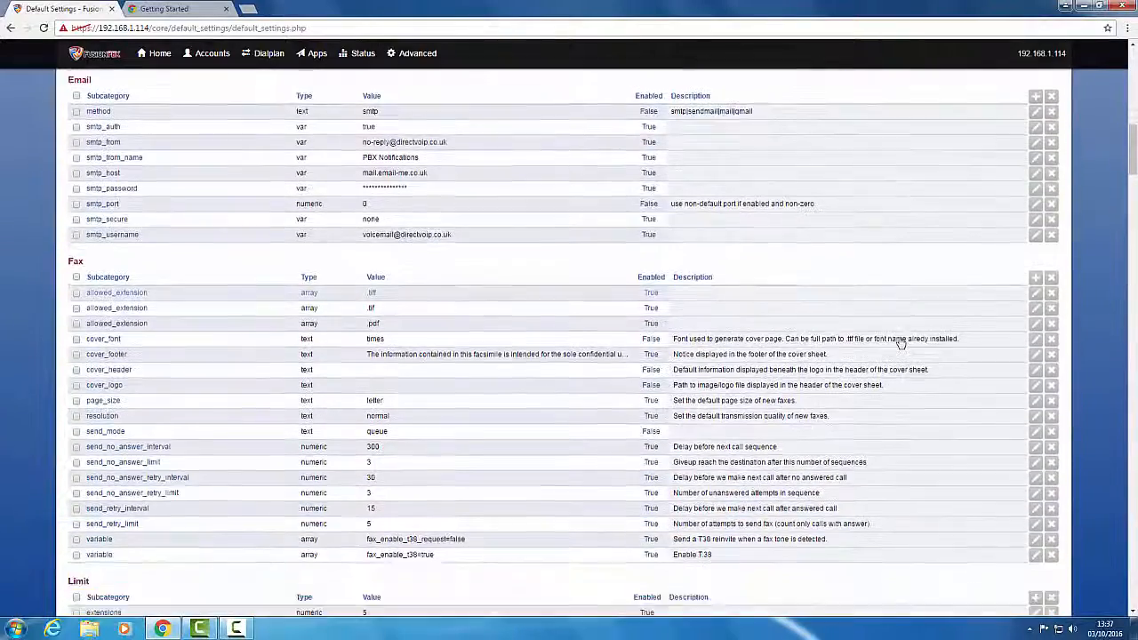
scroll("down", 3)
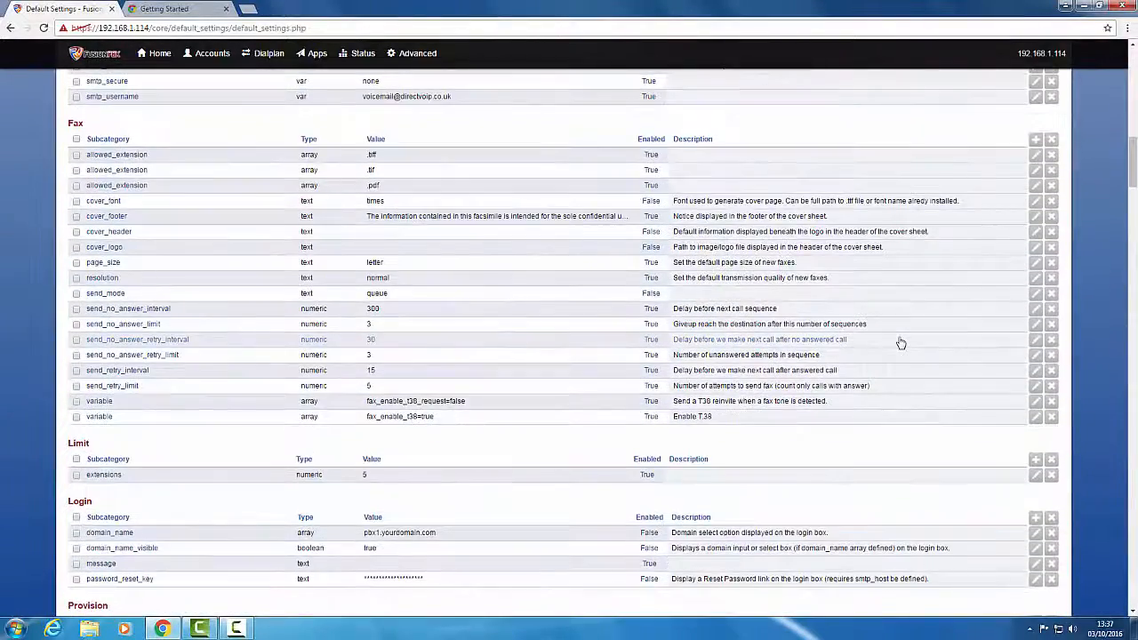
scroll("down", 3)
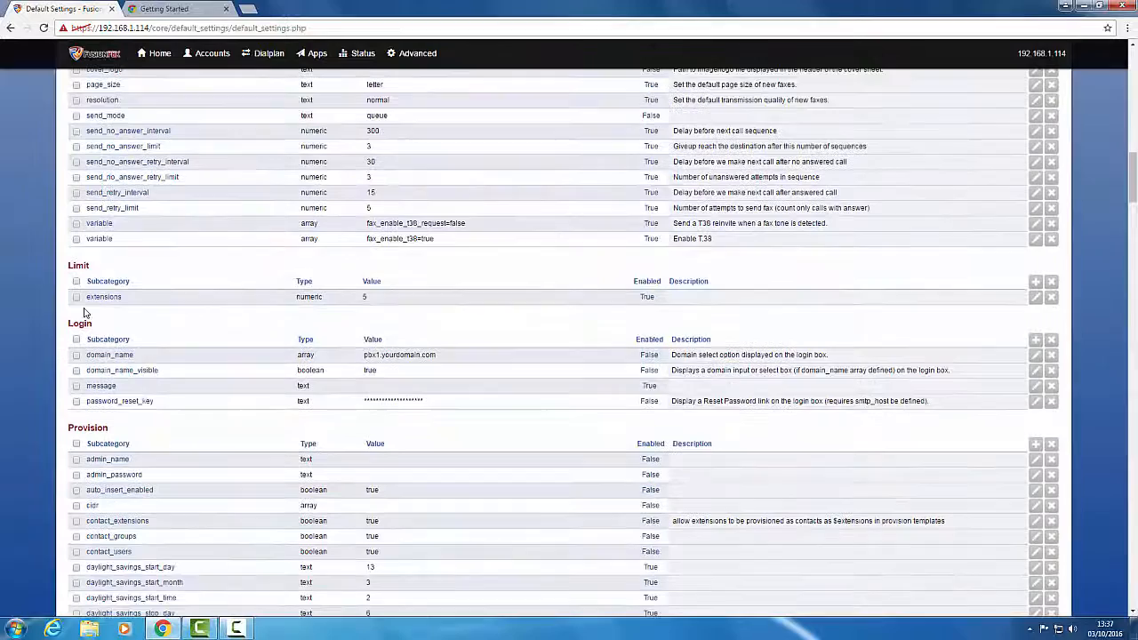
left_click(76, 295)
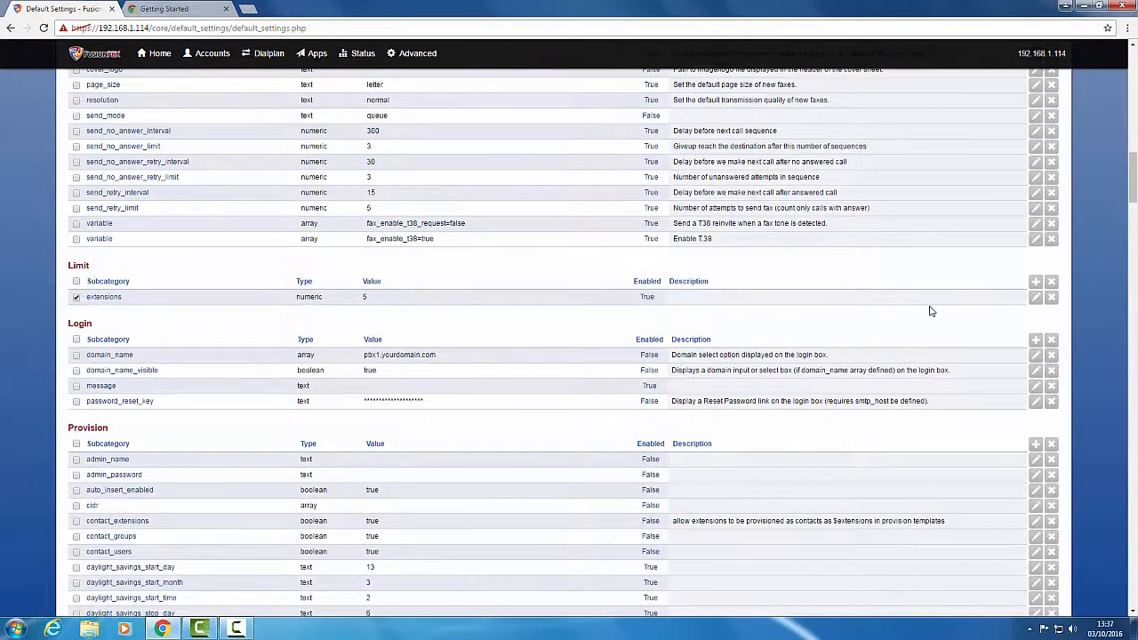
scroll("up", 3)
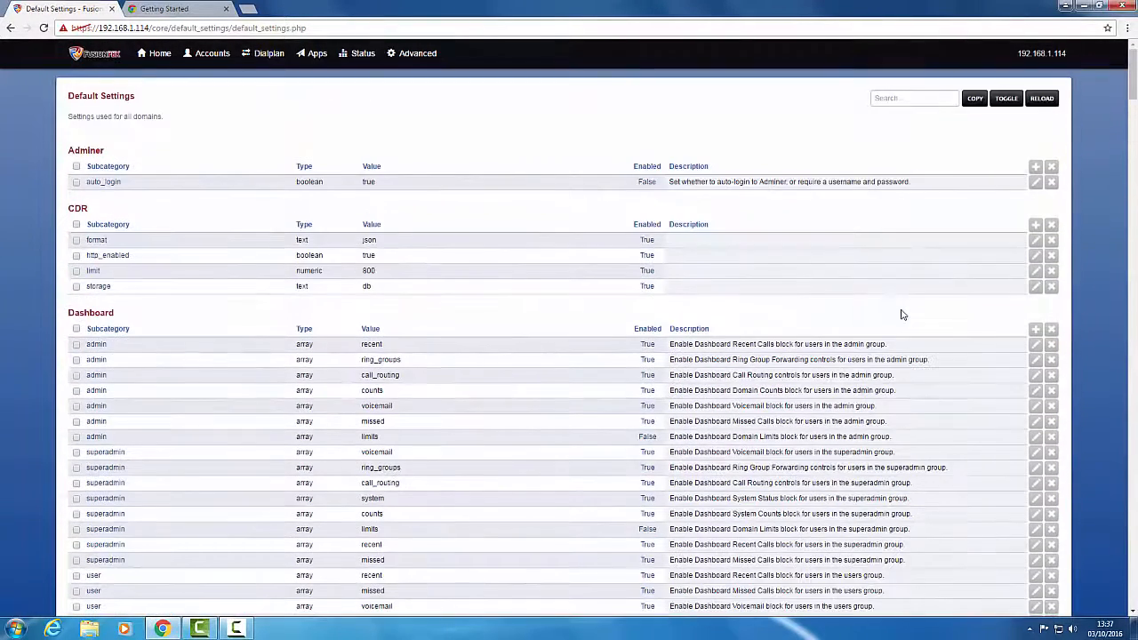
mouse_move(974, 100)
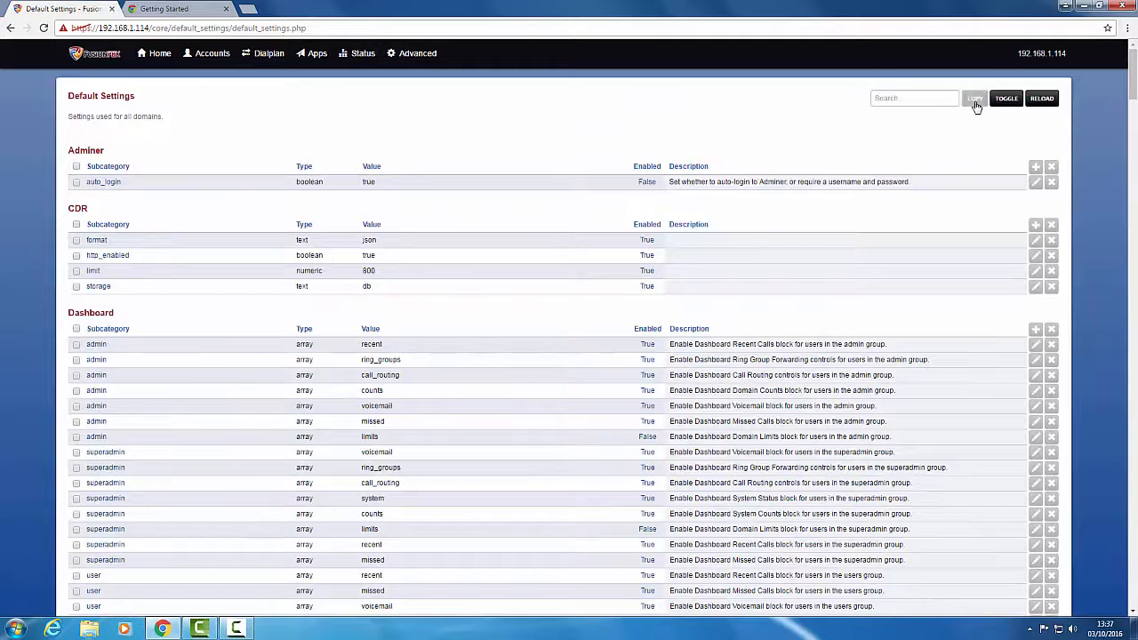
- Copy the extensions limit setting into the selected domain, confirmed by Copy Completed
left_click(975, 98)
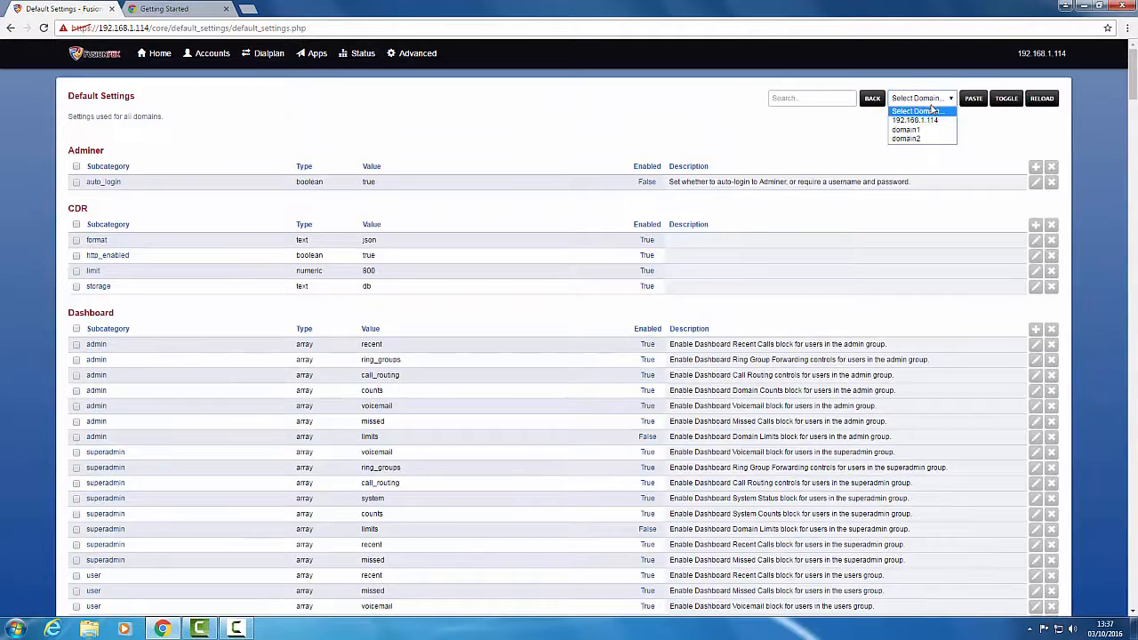
left_click(905, 130)
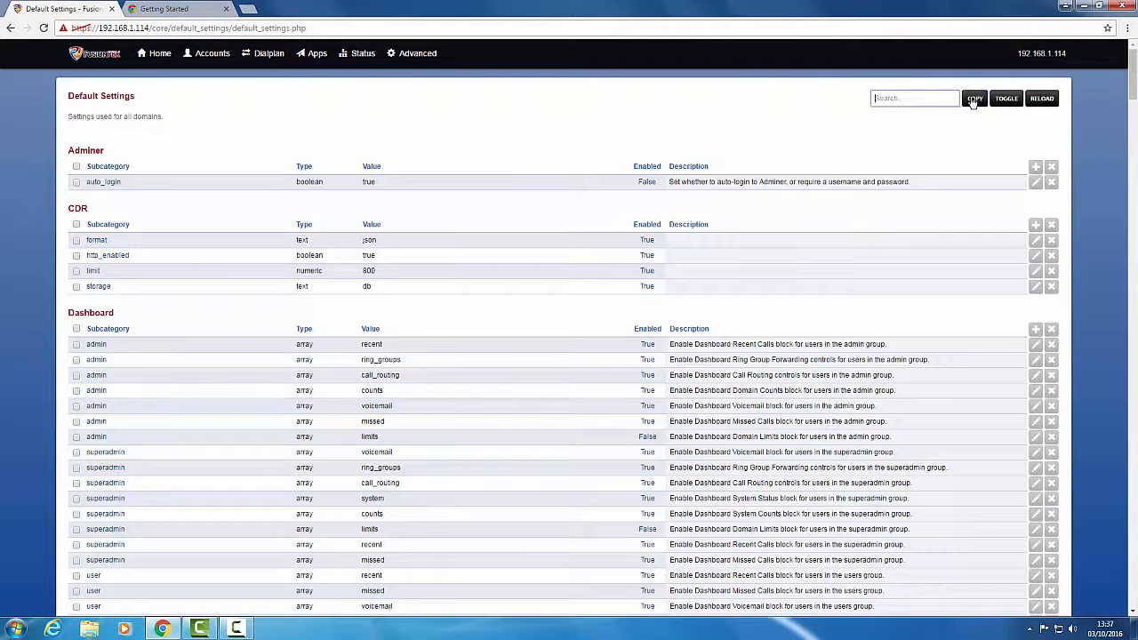
left_click(974, 98)
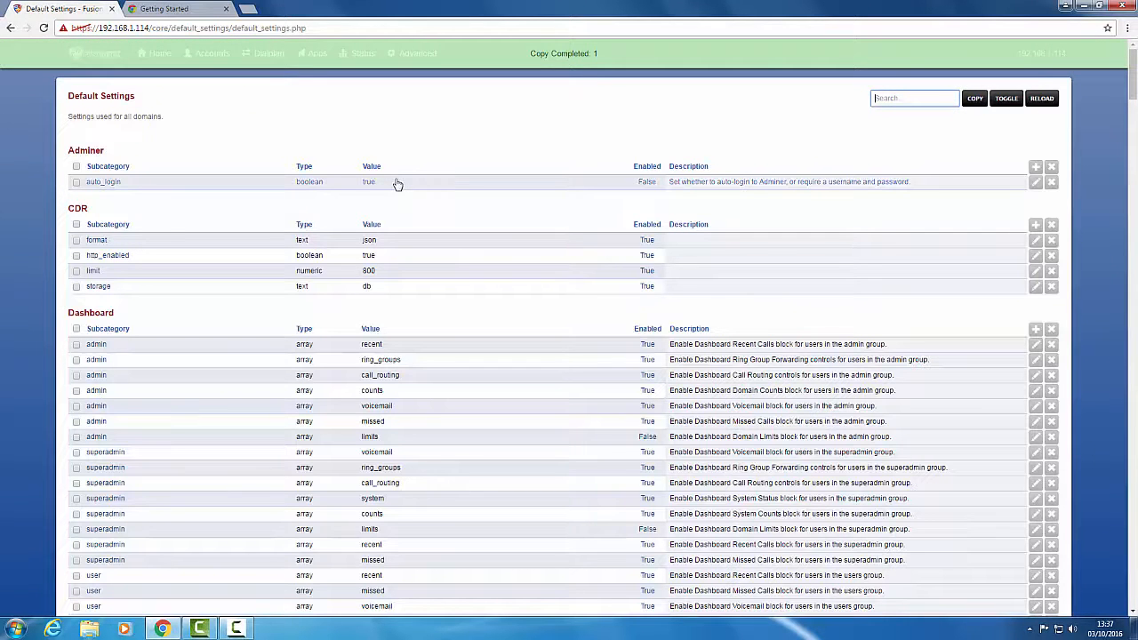
left_click(363, 54)
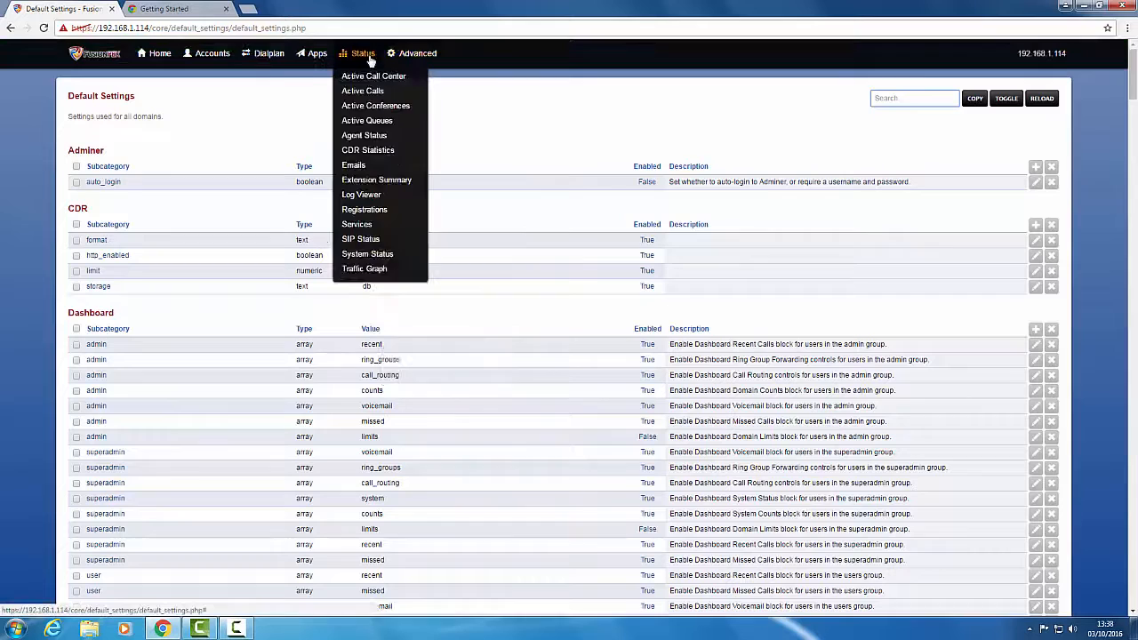
- In Advanced > Domains, change domain1's extensions limit value to 10 and save
left_click(416, 53)
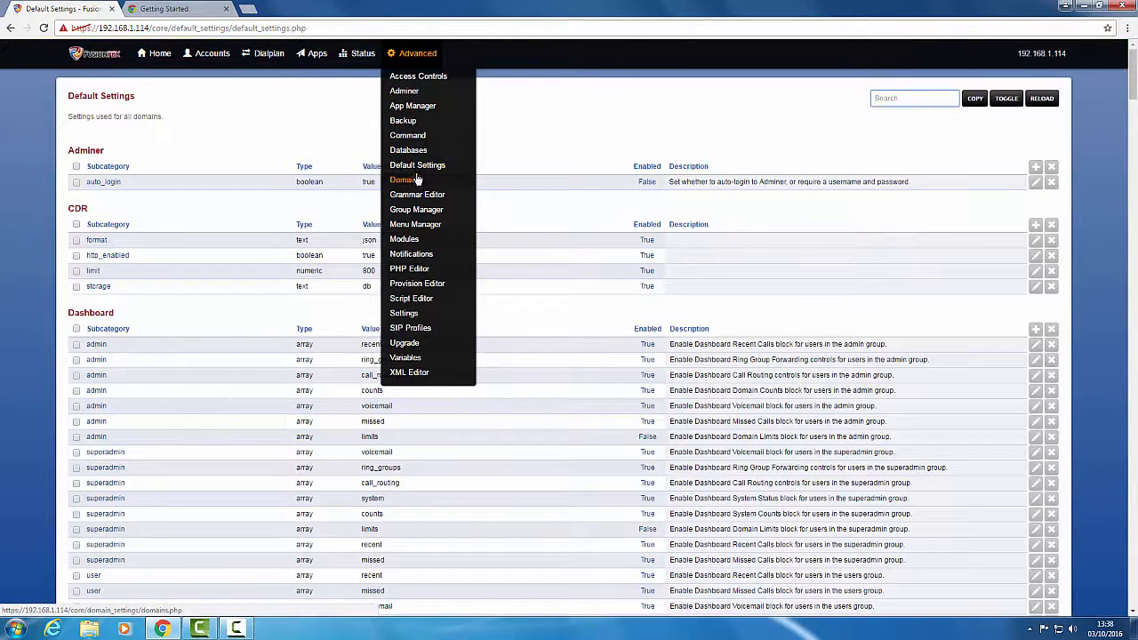
left_click(406, 180)
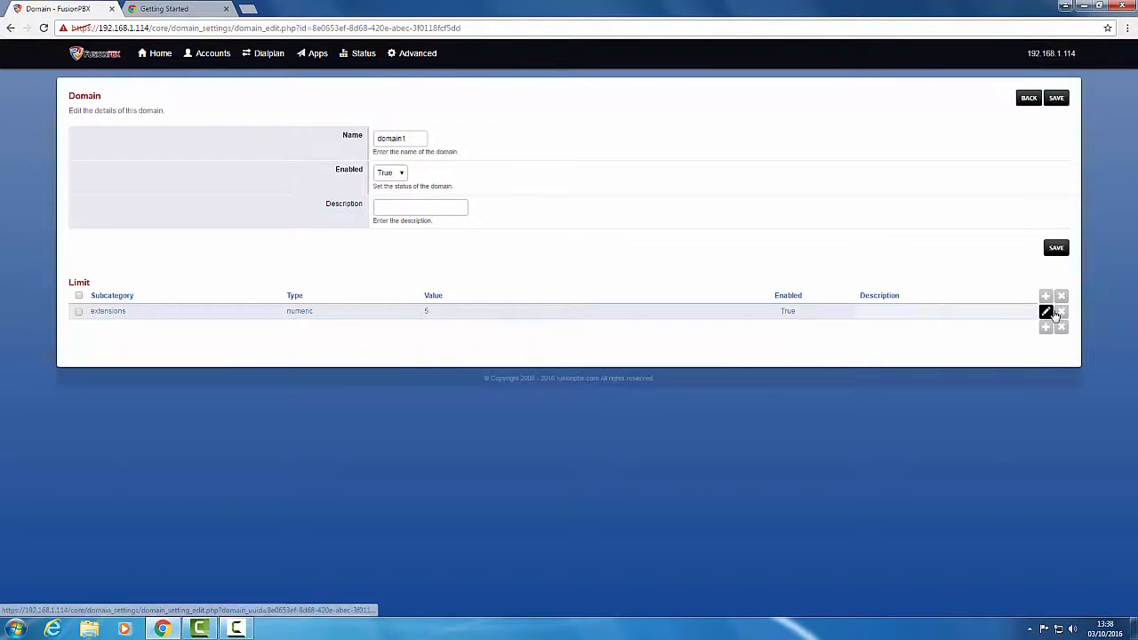
left_click(1045, 311)
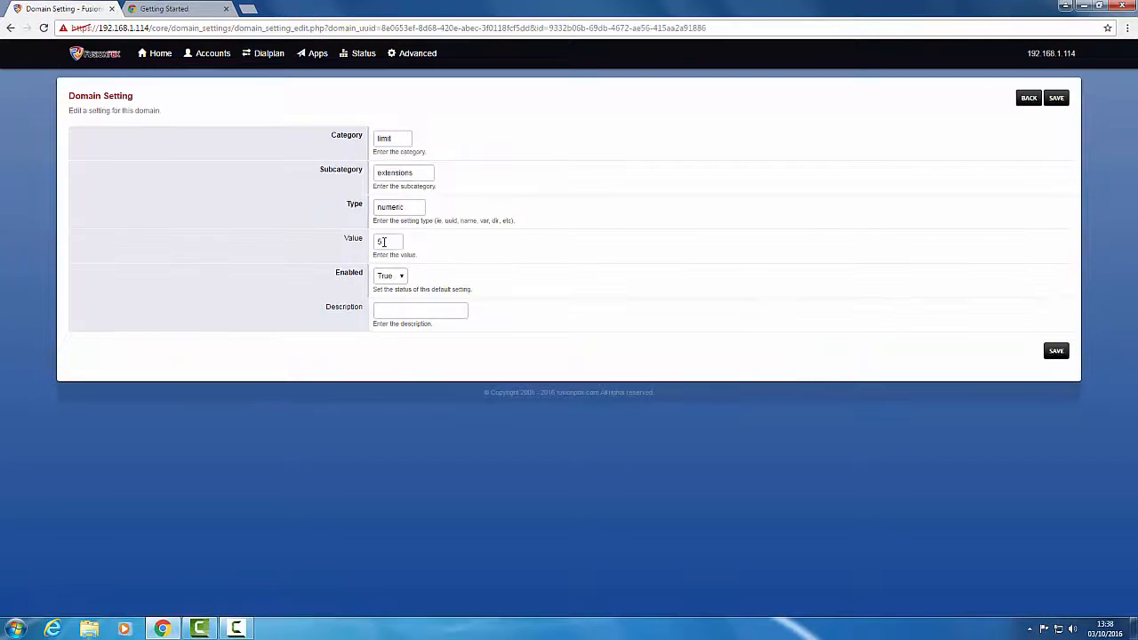
type("10")
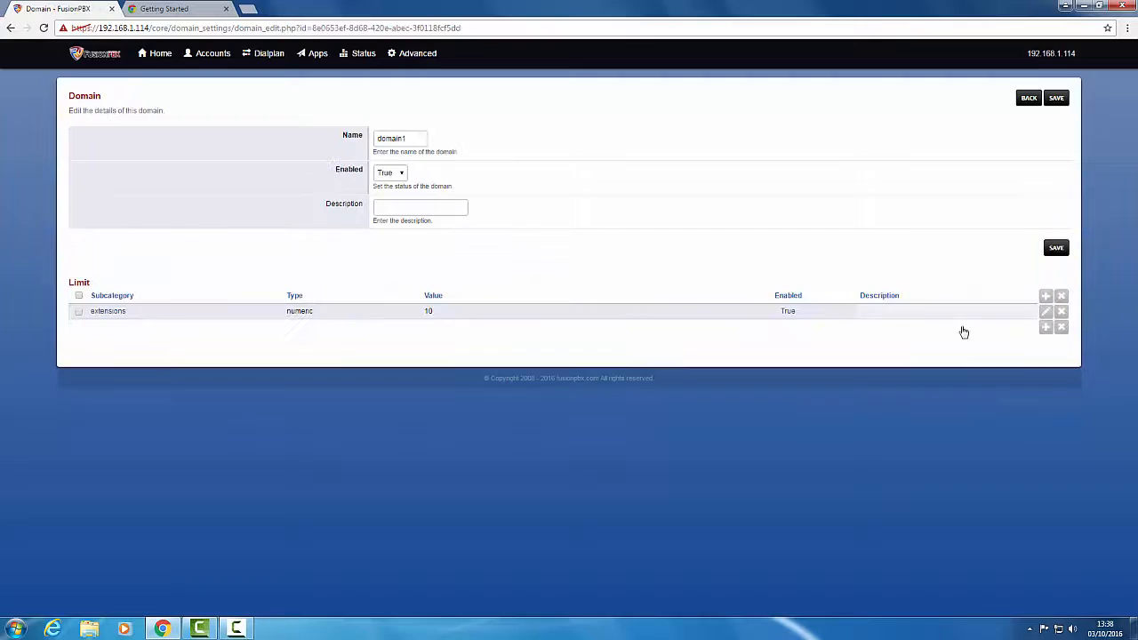
left_click(1056, 98)
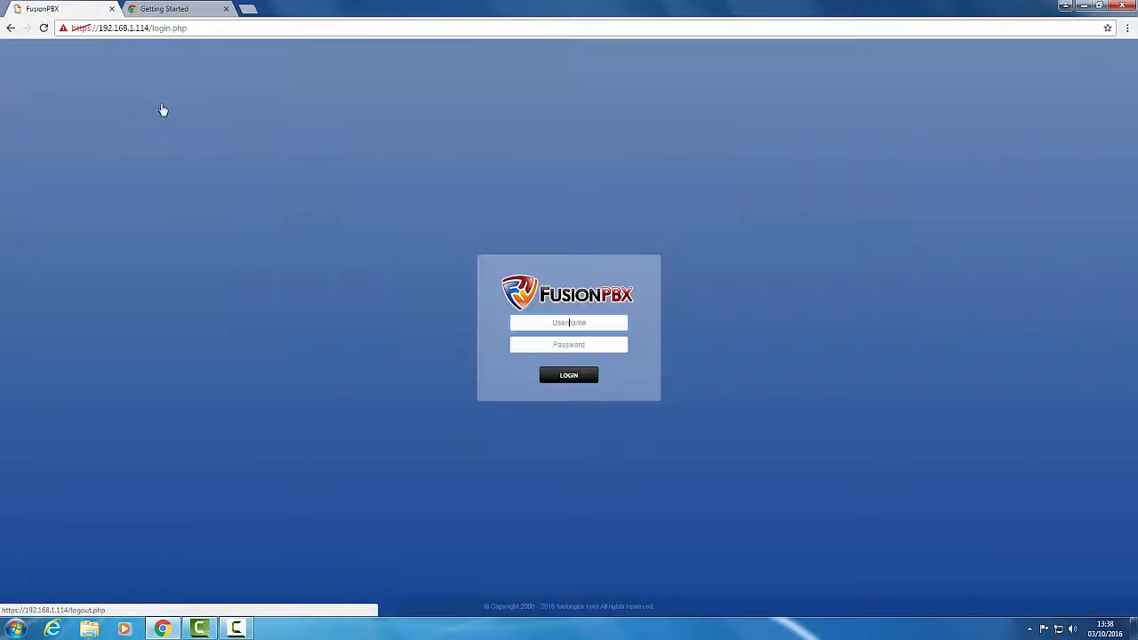
- Log back in with the saved admin account
type("fusioadmin")
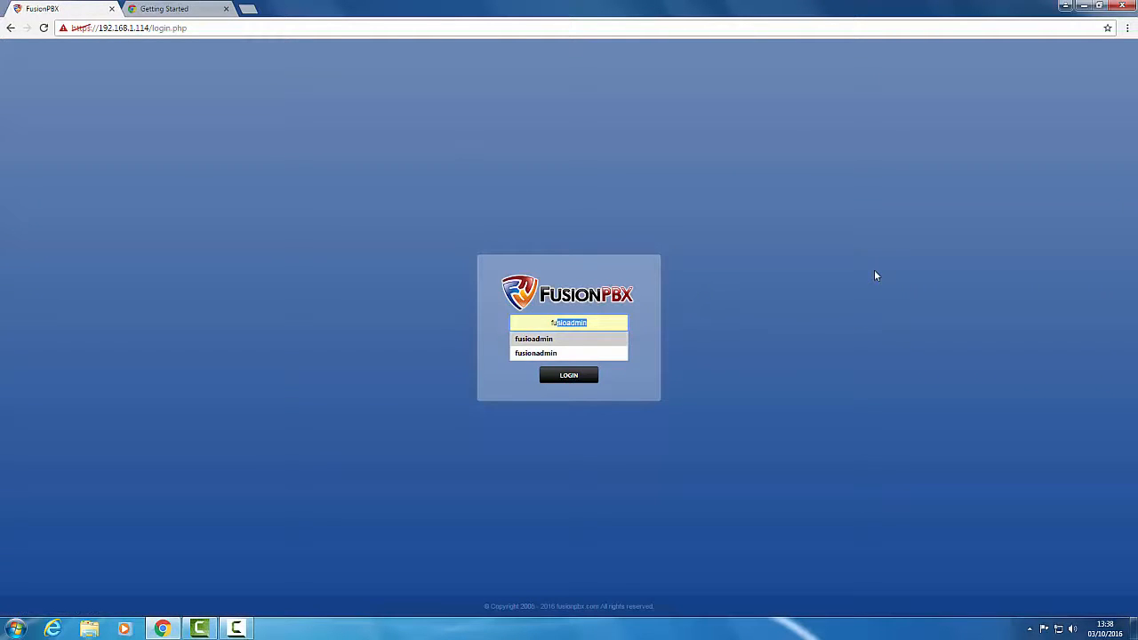
left_click(535, 352)
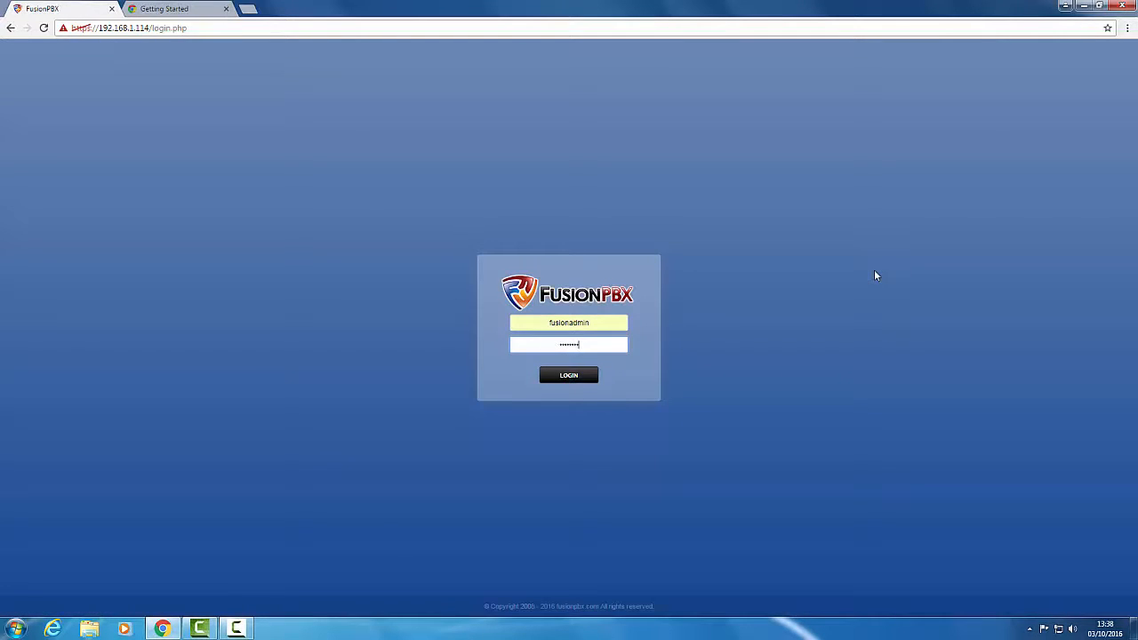
left_click(569, 373)
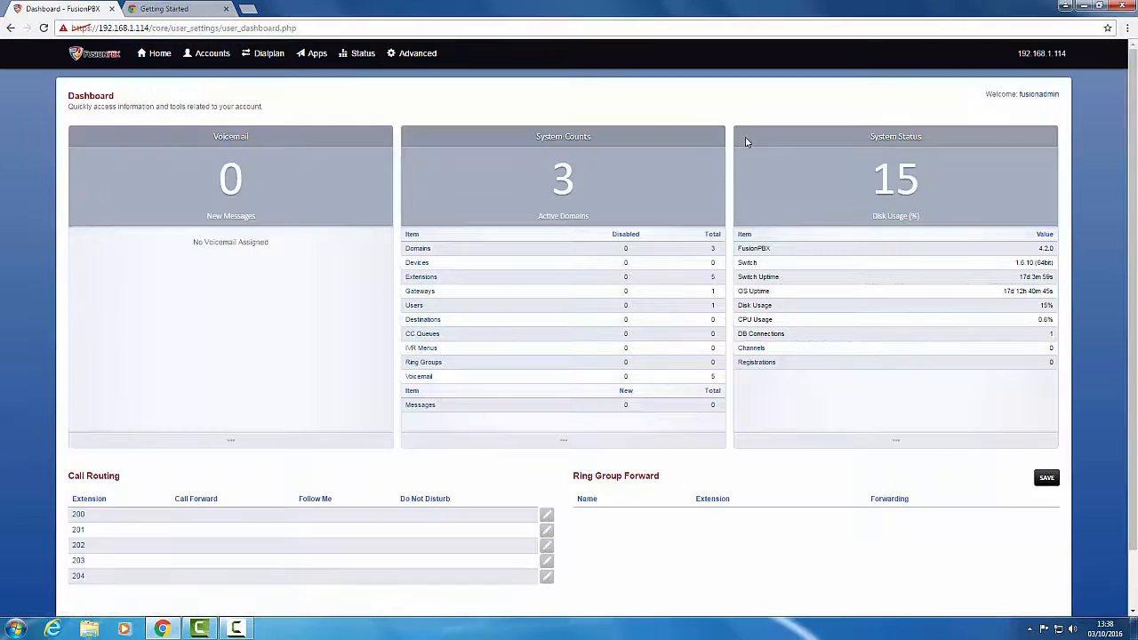
- Switch the dashboard to domain1 and show the Accounts choices
left_click(417, 54)
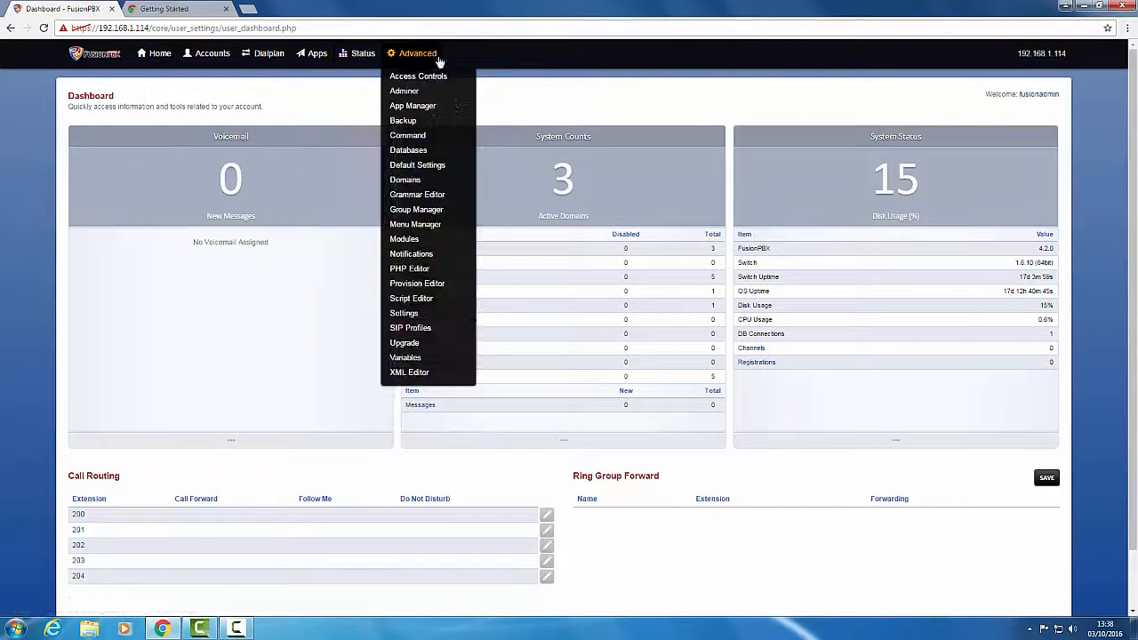
mouse_move(411, 253)
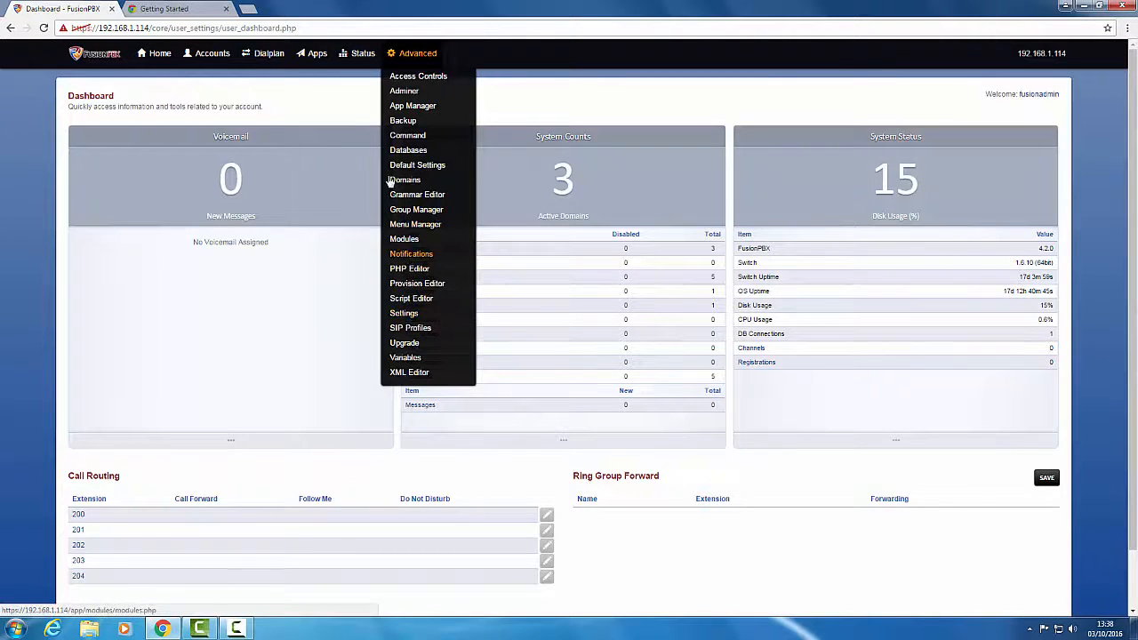
left_click(405, 180)
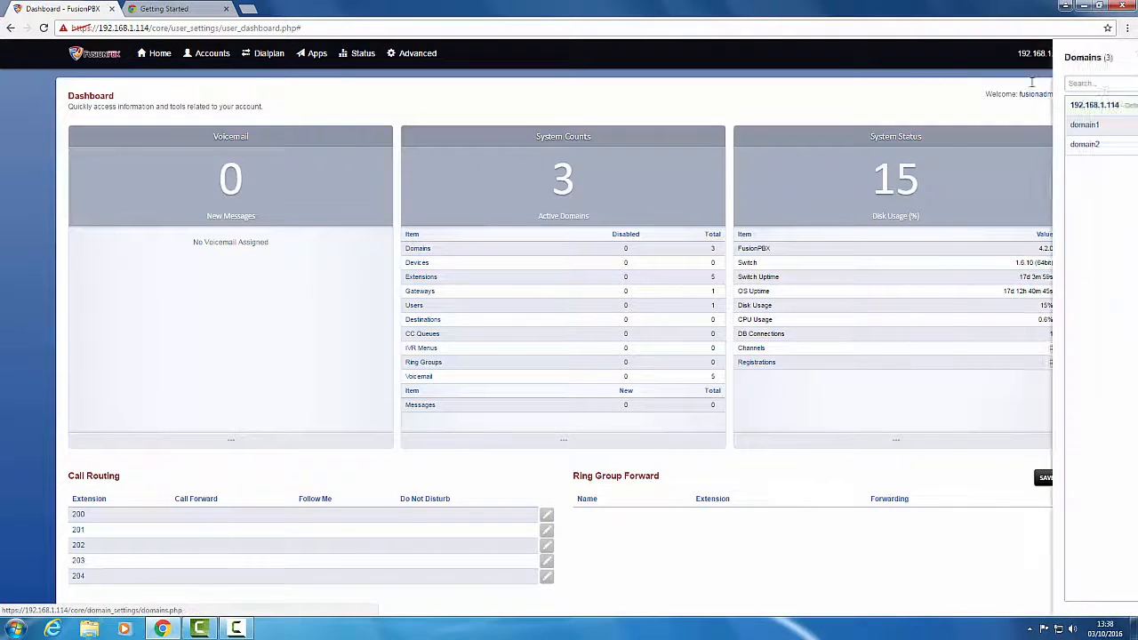
left_click(1085, 125)
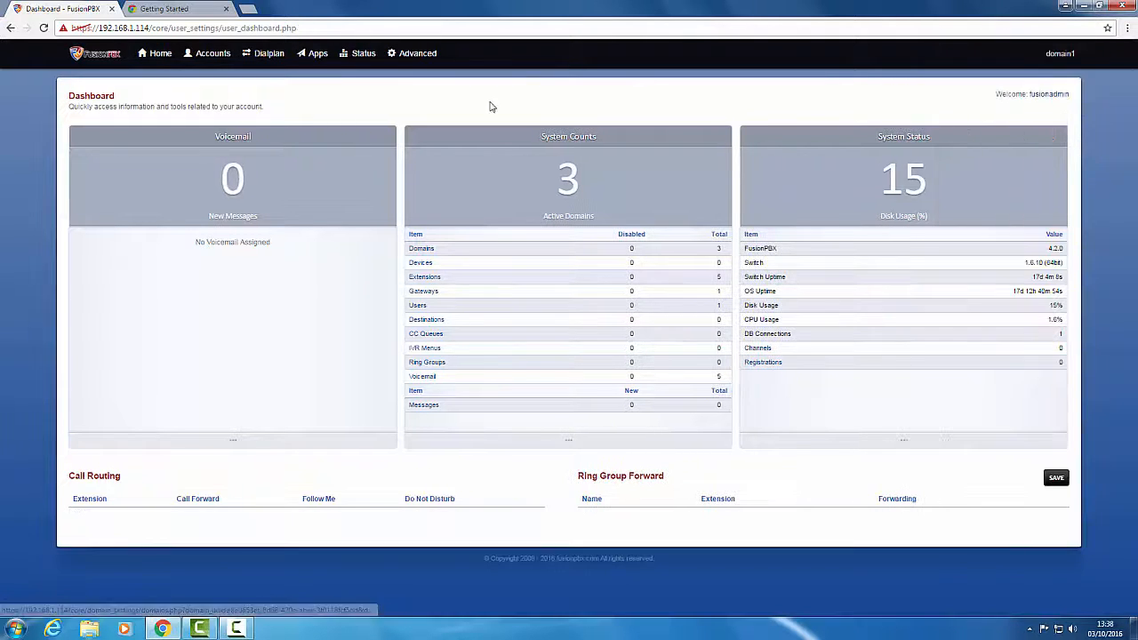
left_click(214, 54)
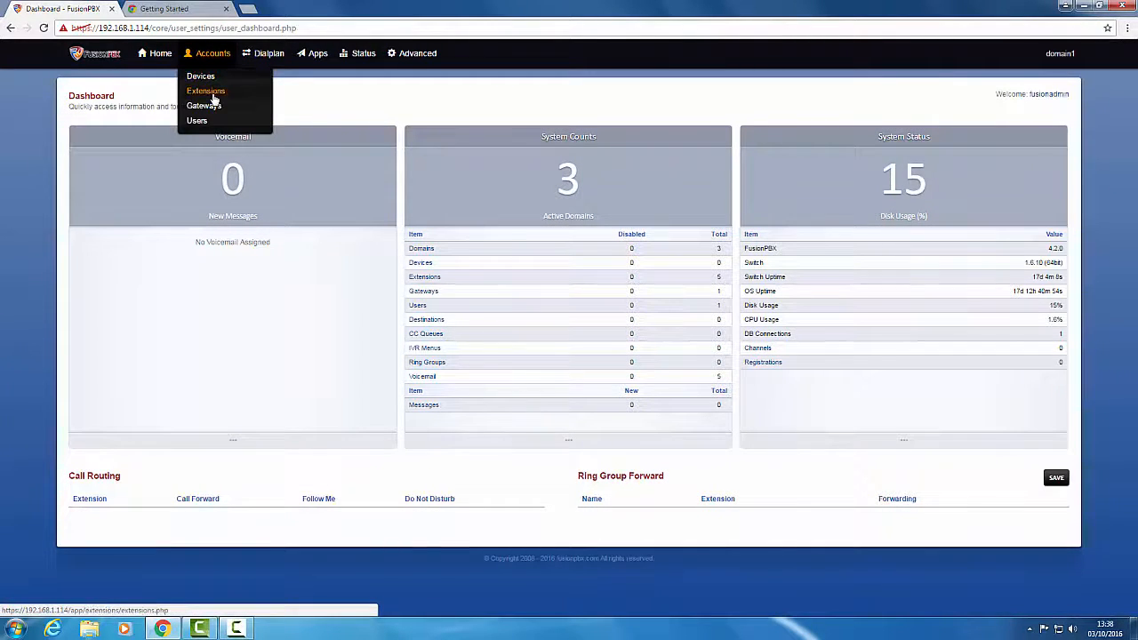
- Add a range of extensions starting at 200 in domain1, yielding 200 through 209
left_click(207, 89)
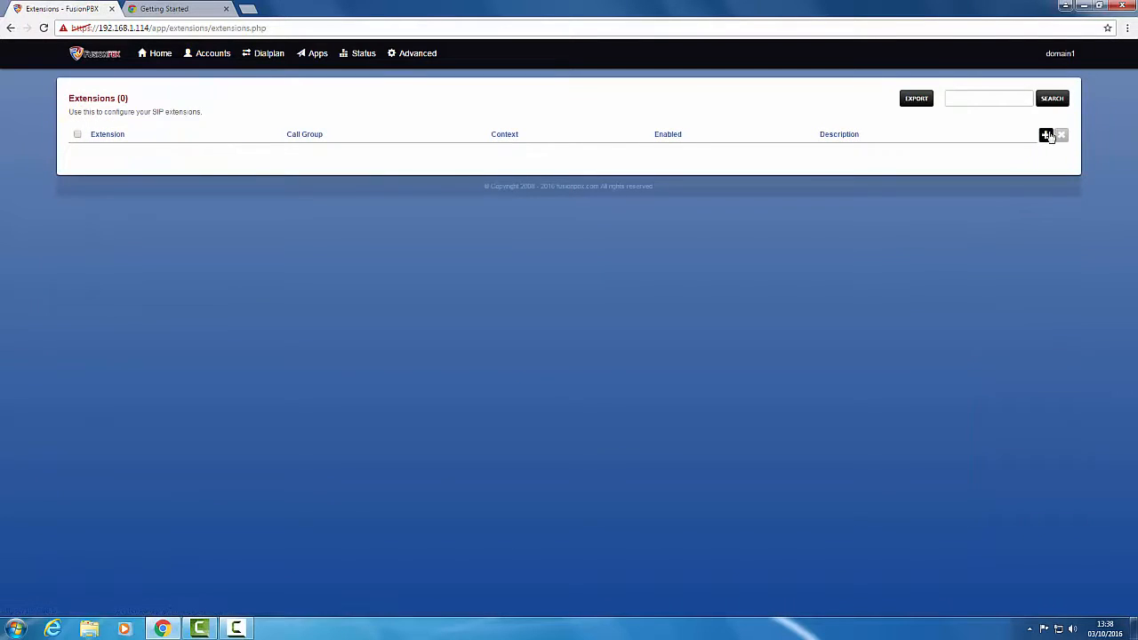
left_click(1048, 135)
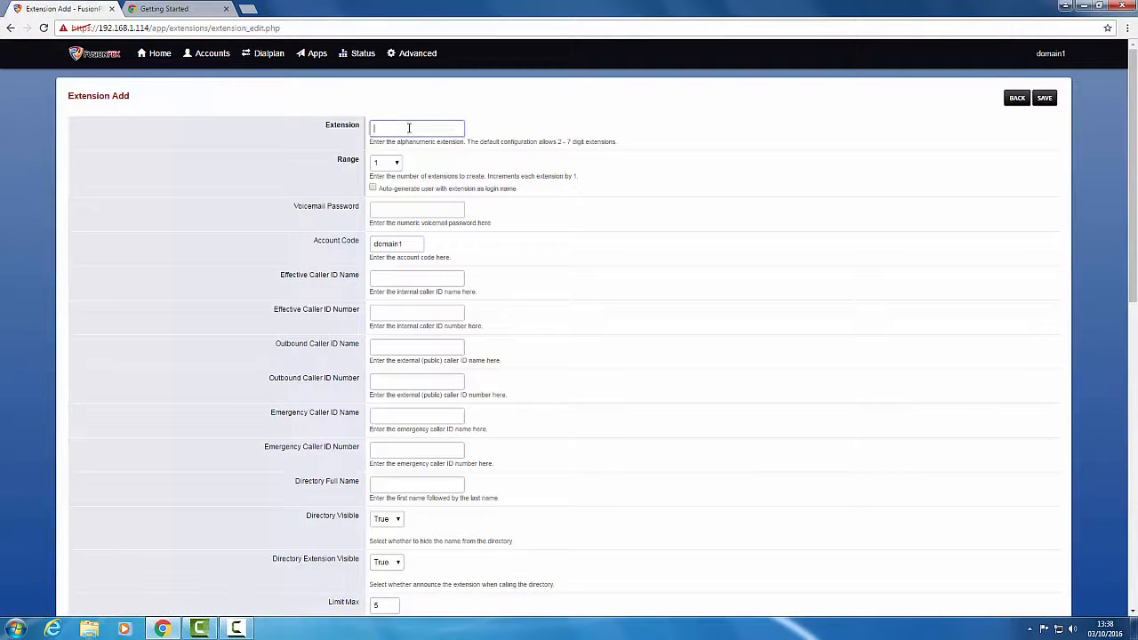
type("200")
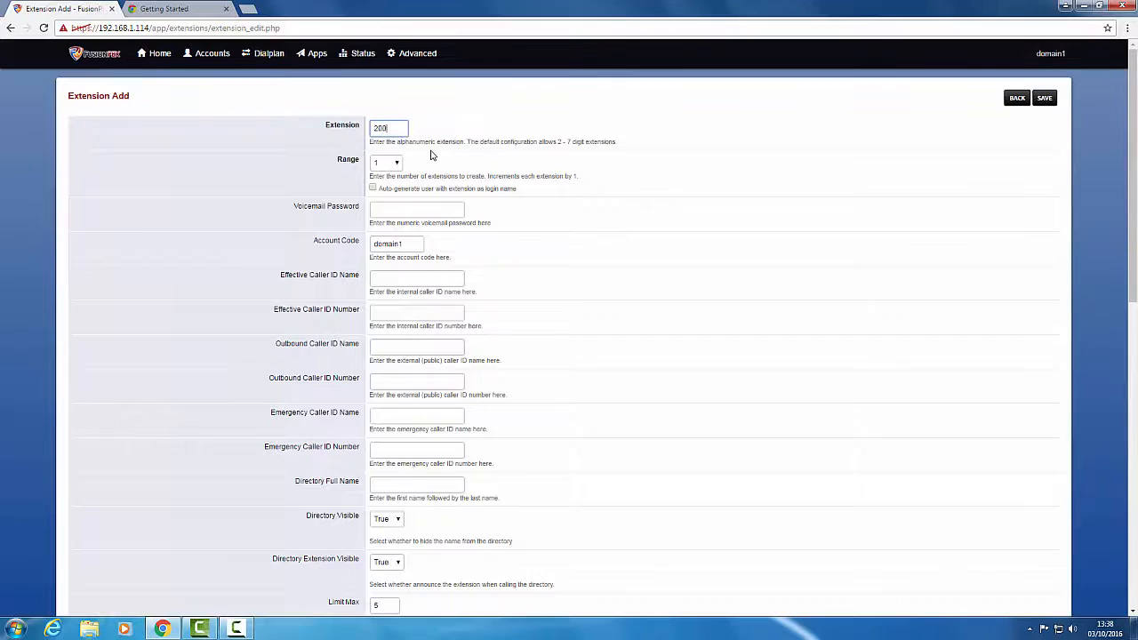
key("Backspace")
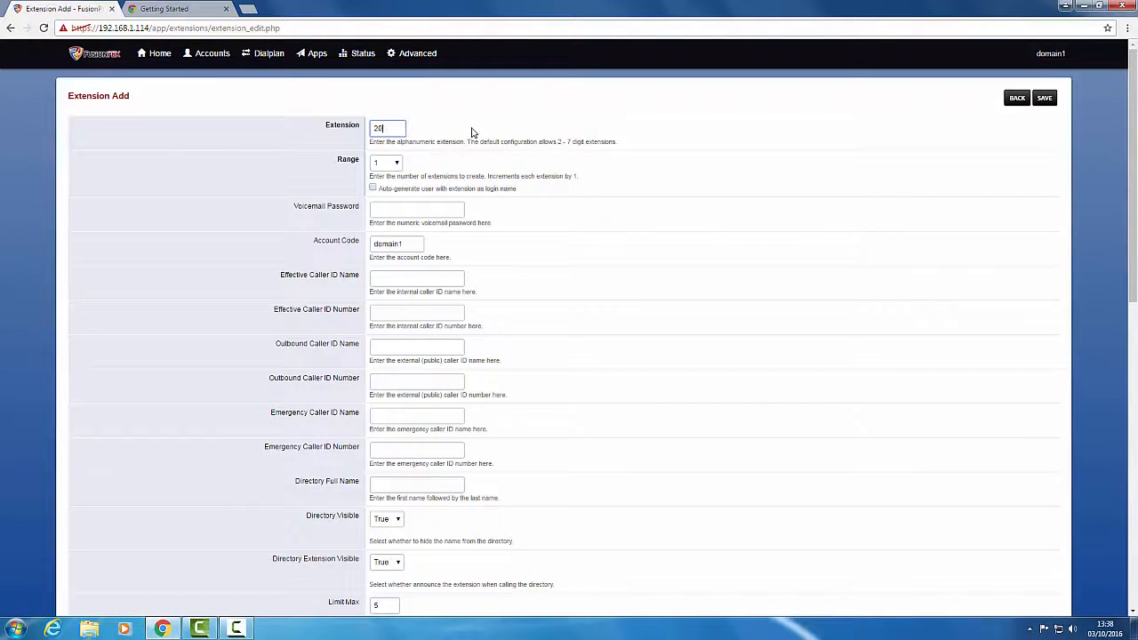
left_click(388, 162)
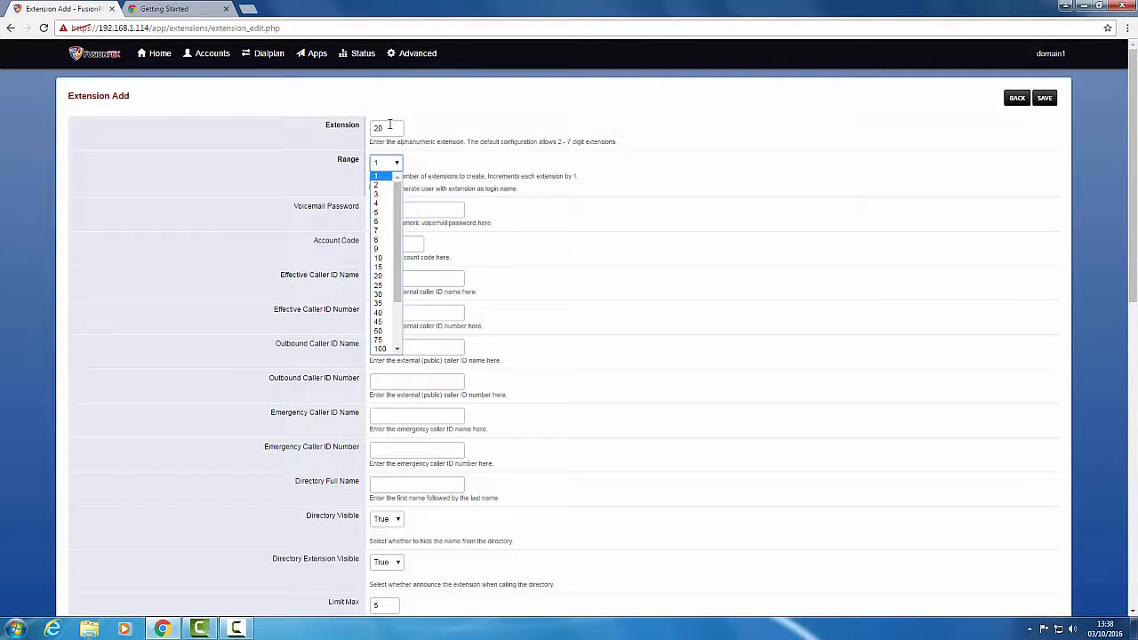
type("0")
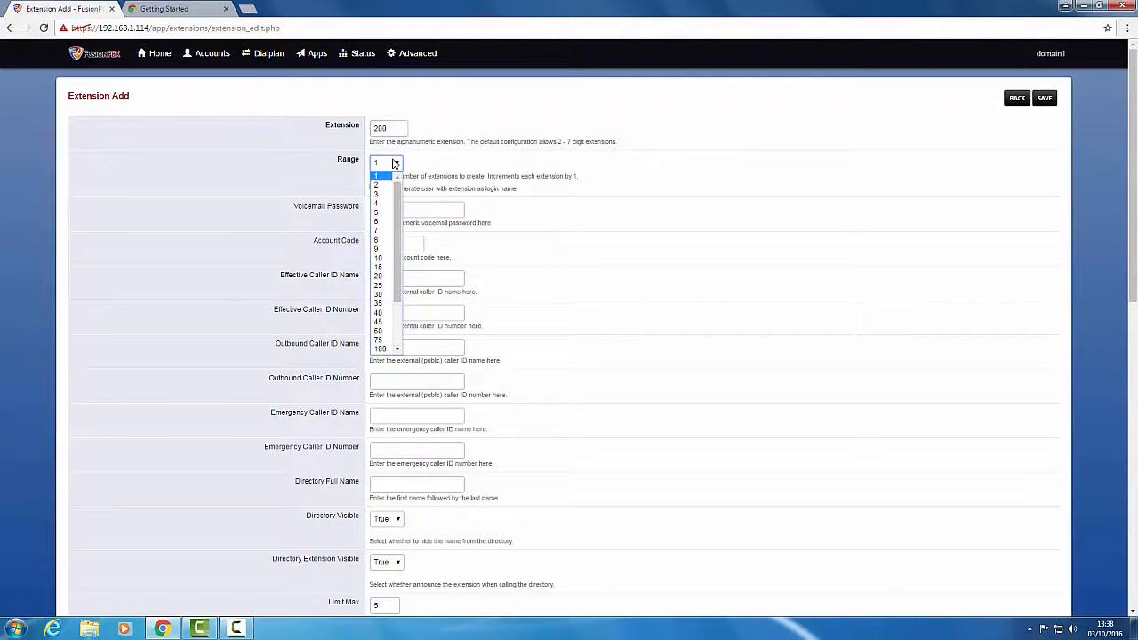
left_click(377, 266)
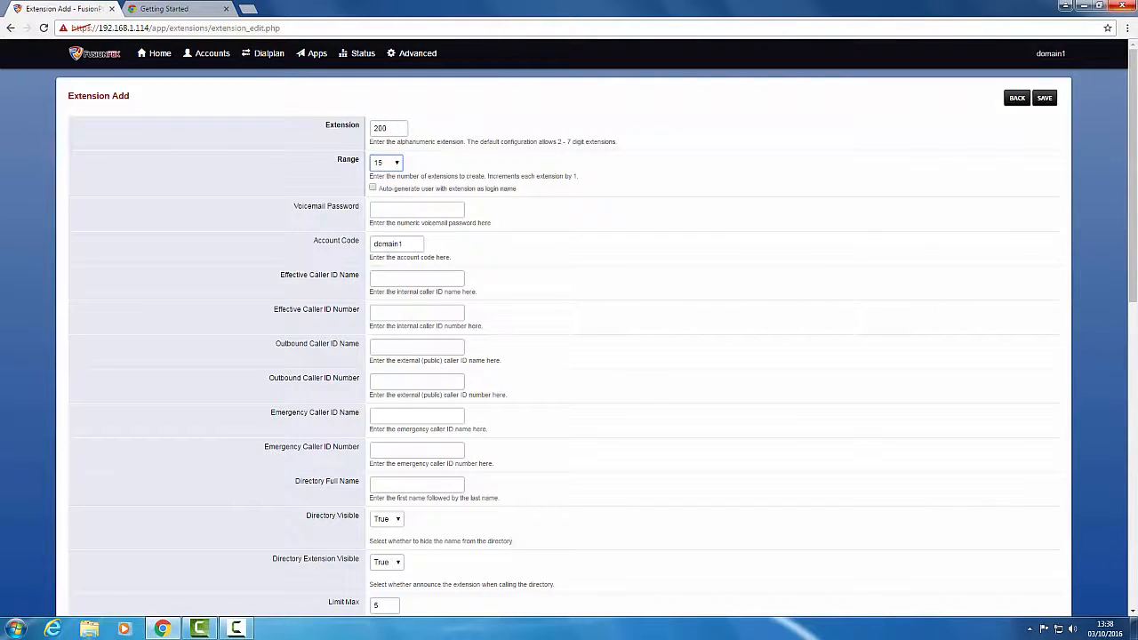
left_click(1044, 98)
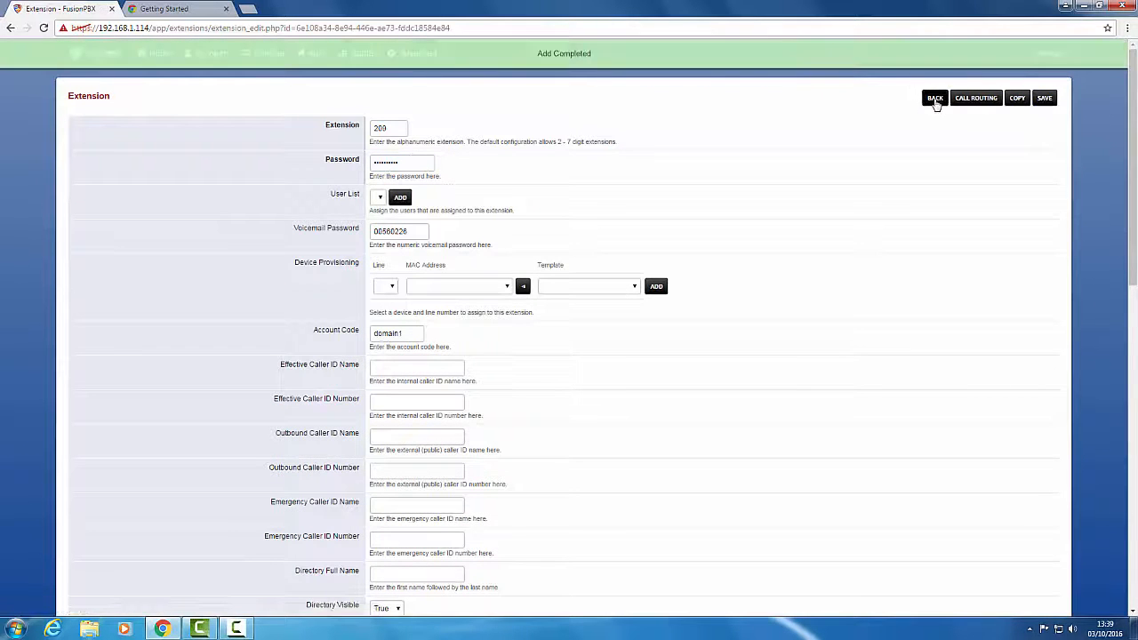
left_click(936, 97)
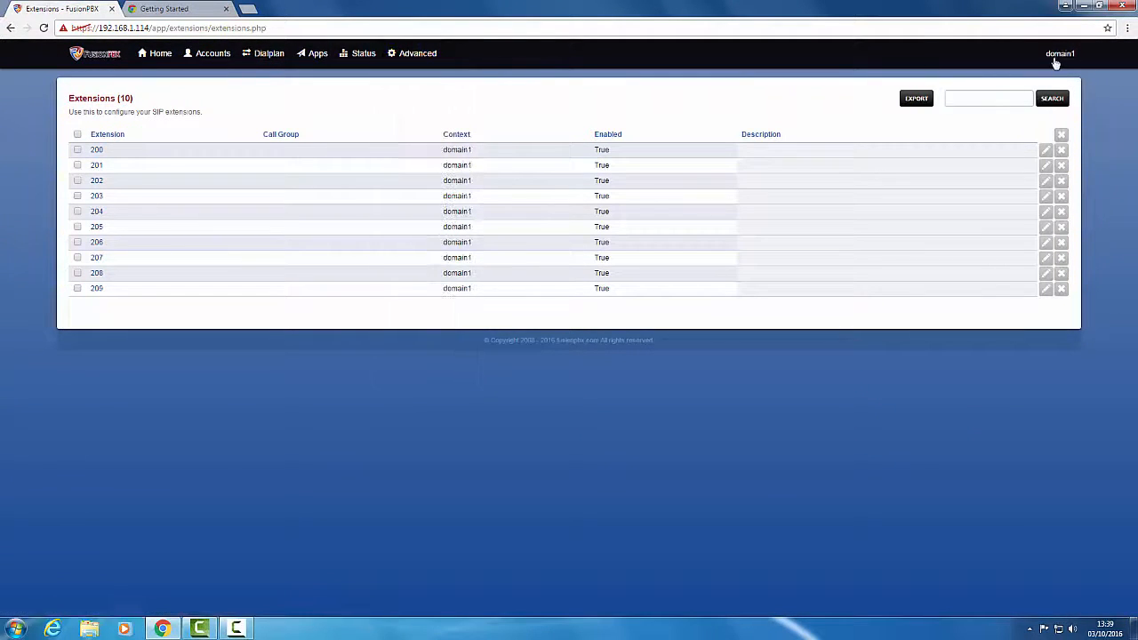
- In domain2, add a range starting at 200, yielding only extensions 200 through 204
left_click(1060, 54)
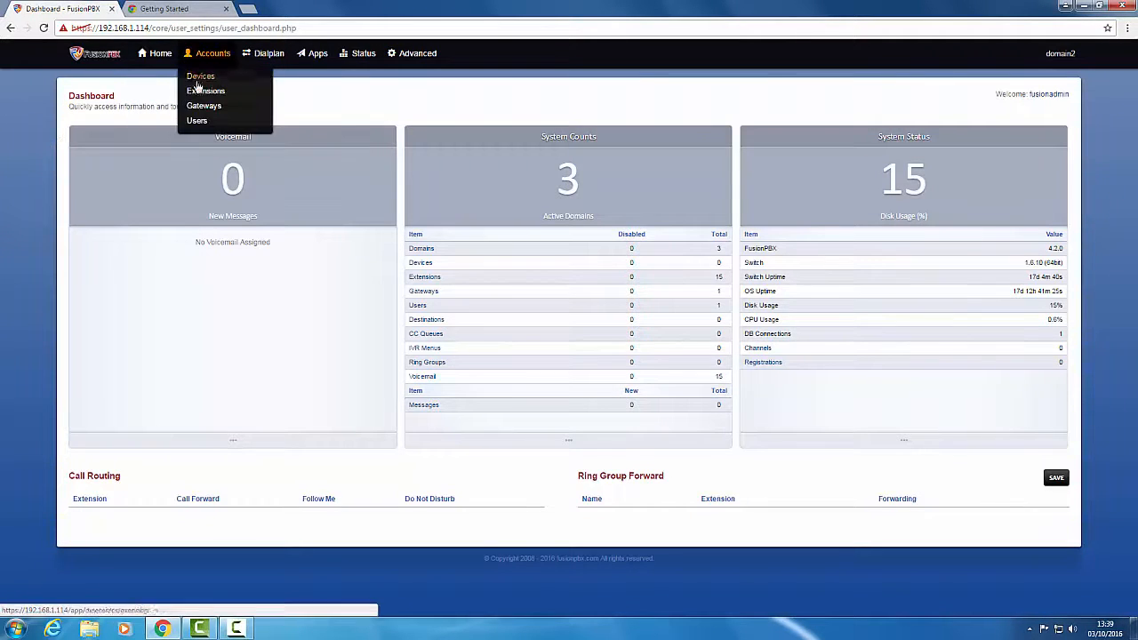
left_click(206, 89)
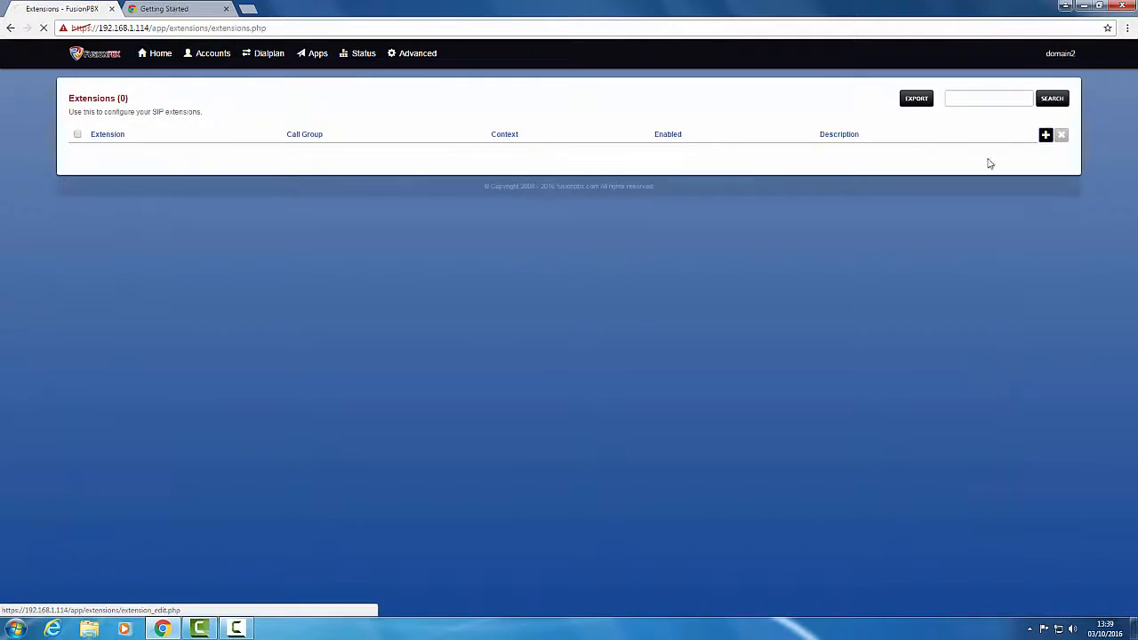
left_click(1046, 135)
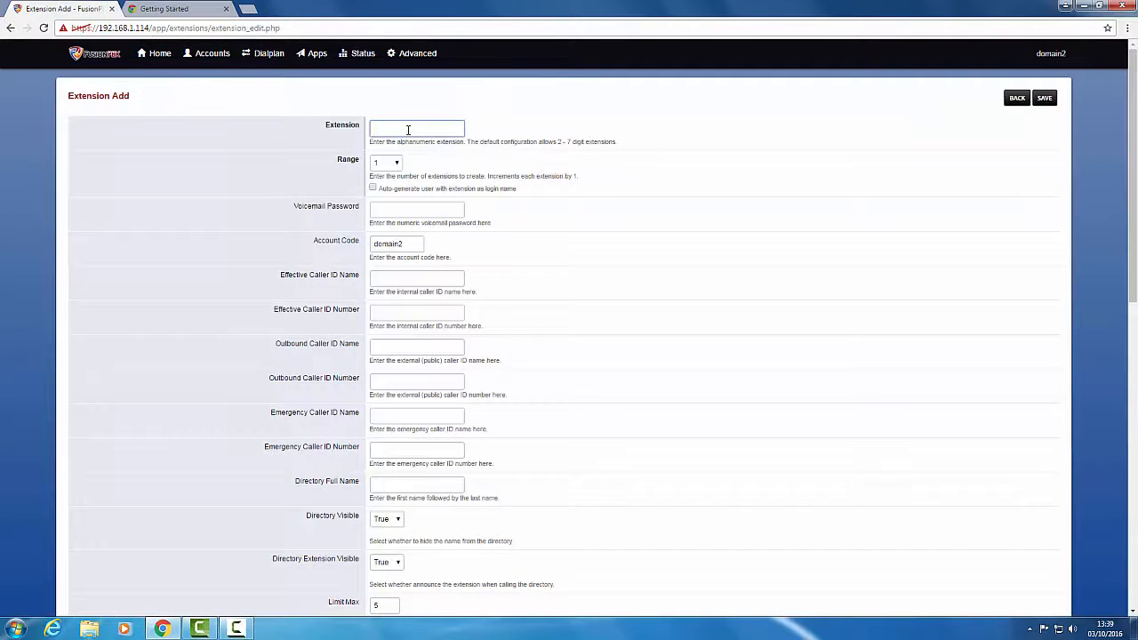
left_click(388, 164)
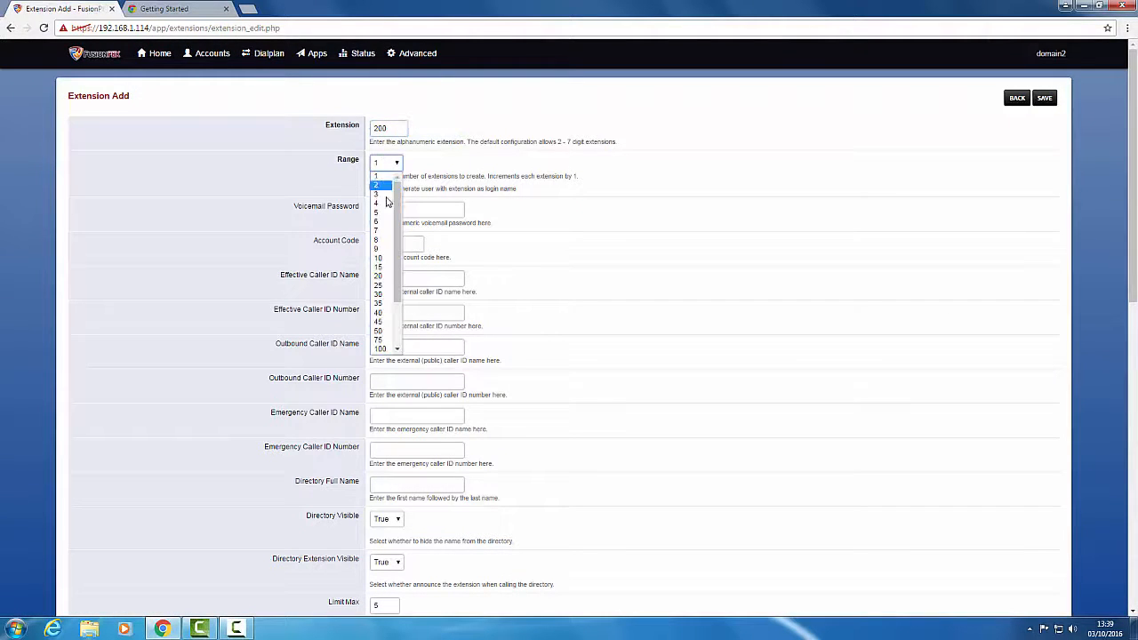
left_click(377, 259)
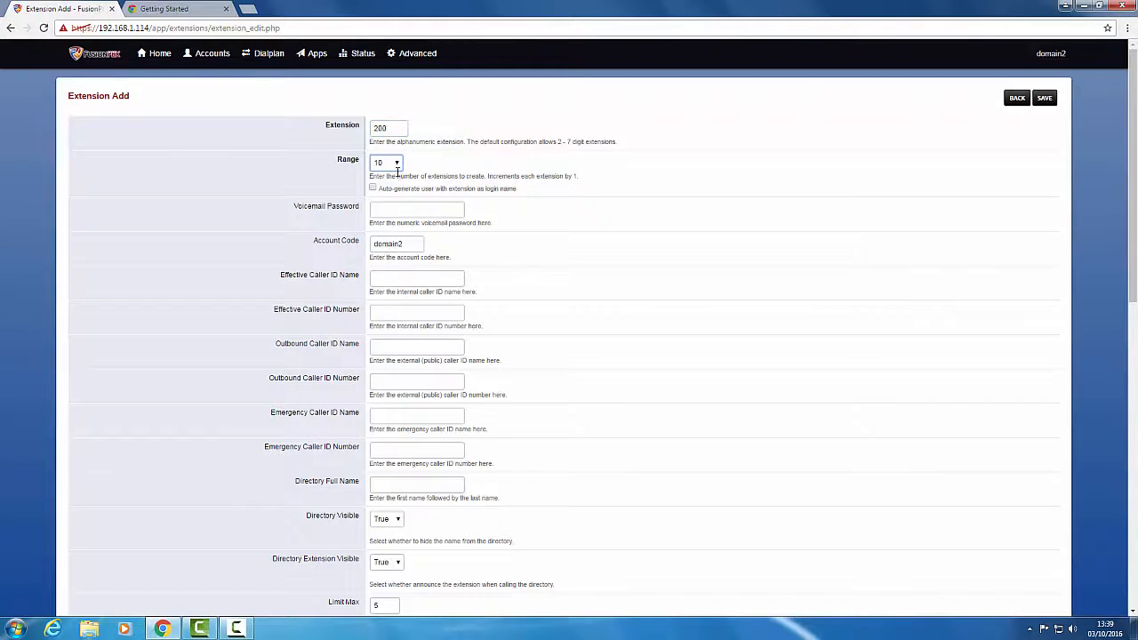
left_click(387, 163)
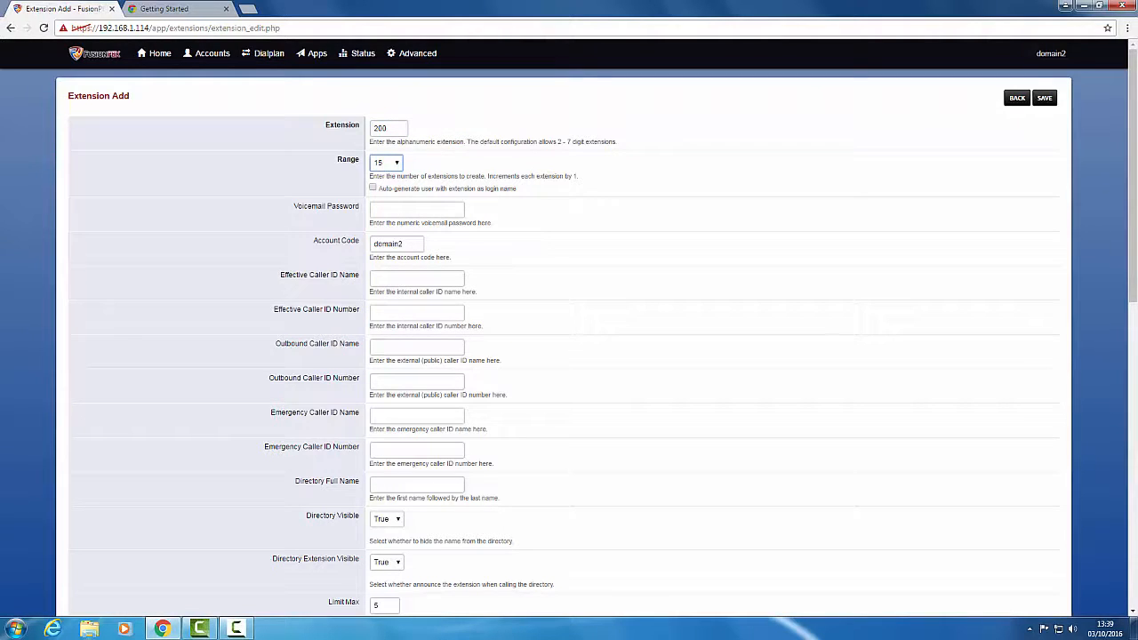
left_click(1044, 98)
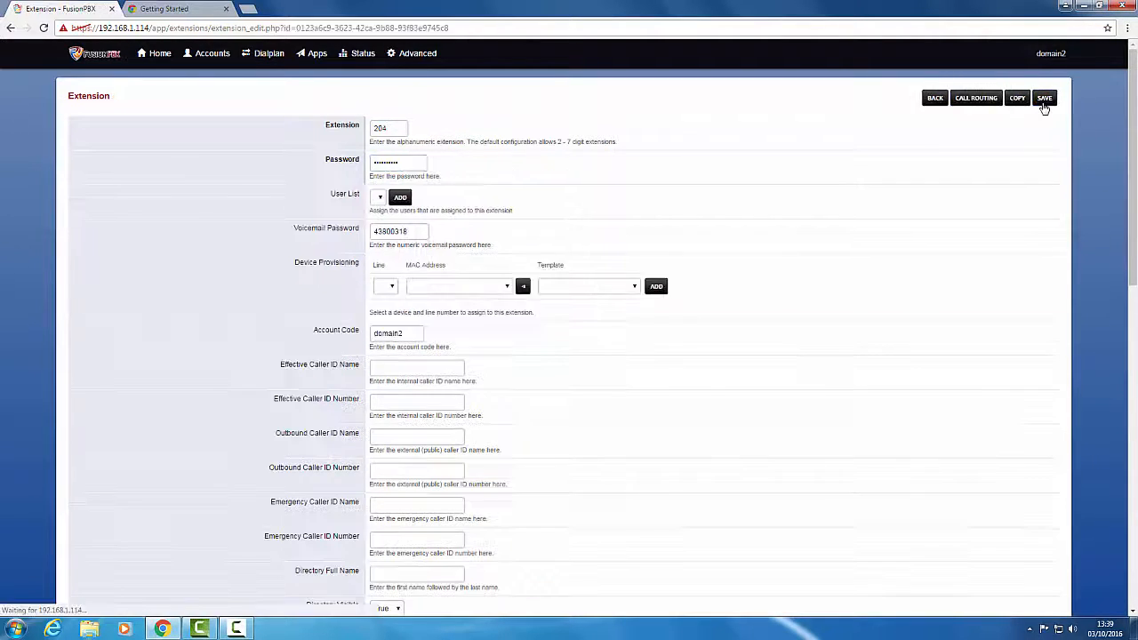
left_click(1044, 98)
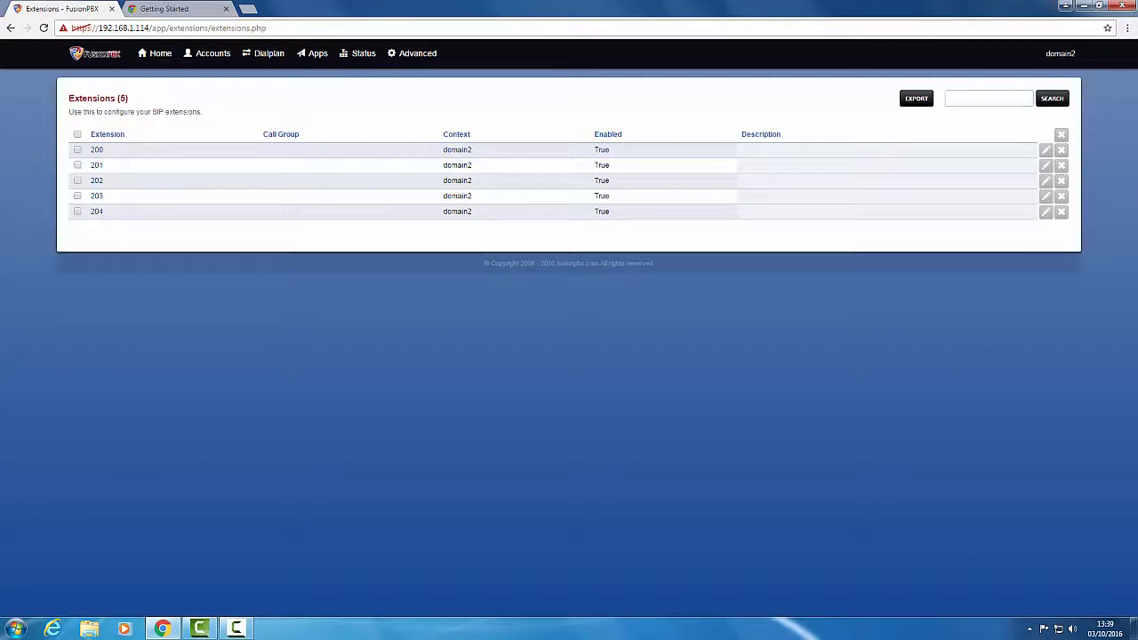
mouse_move(774, 233)
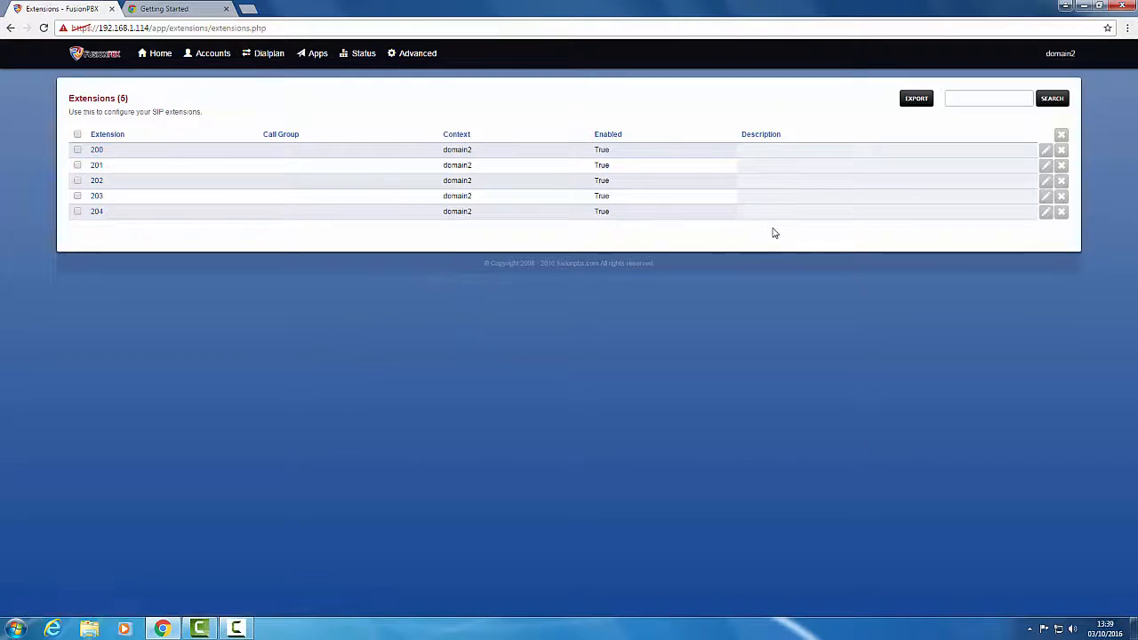
- Review the global Default Settings and show the domain chooser listing domain1 and domain2
left_click(416, 53)
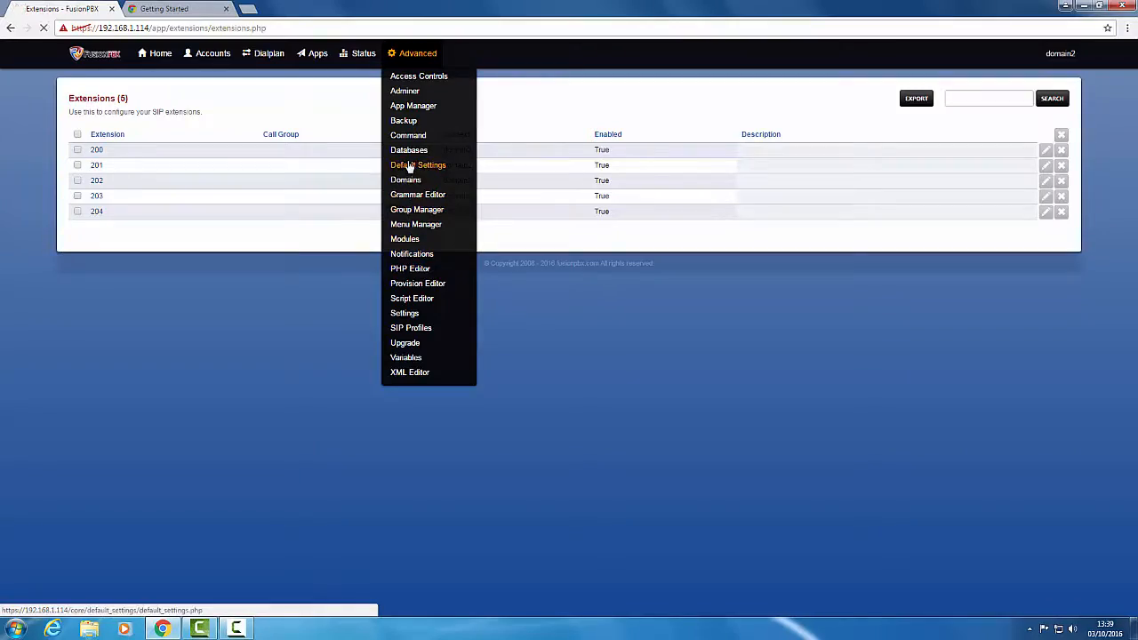
left_click(417, 163)
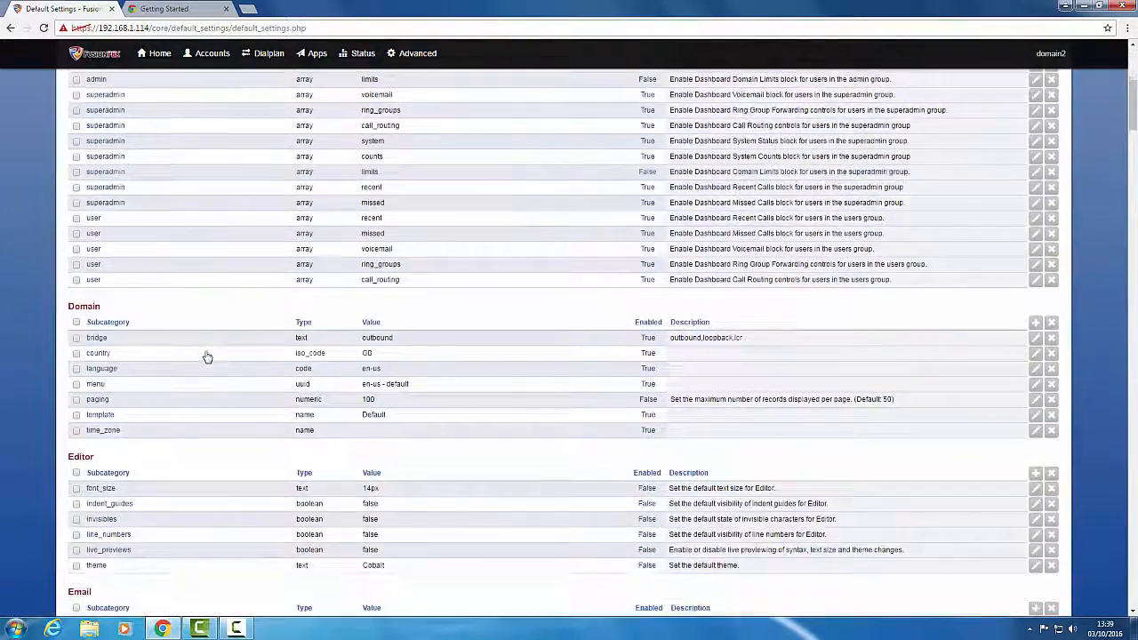
scroll("down", 3)
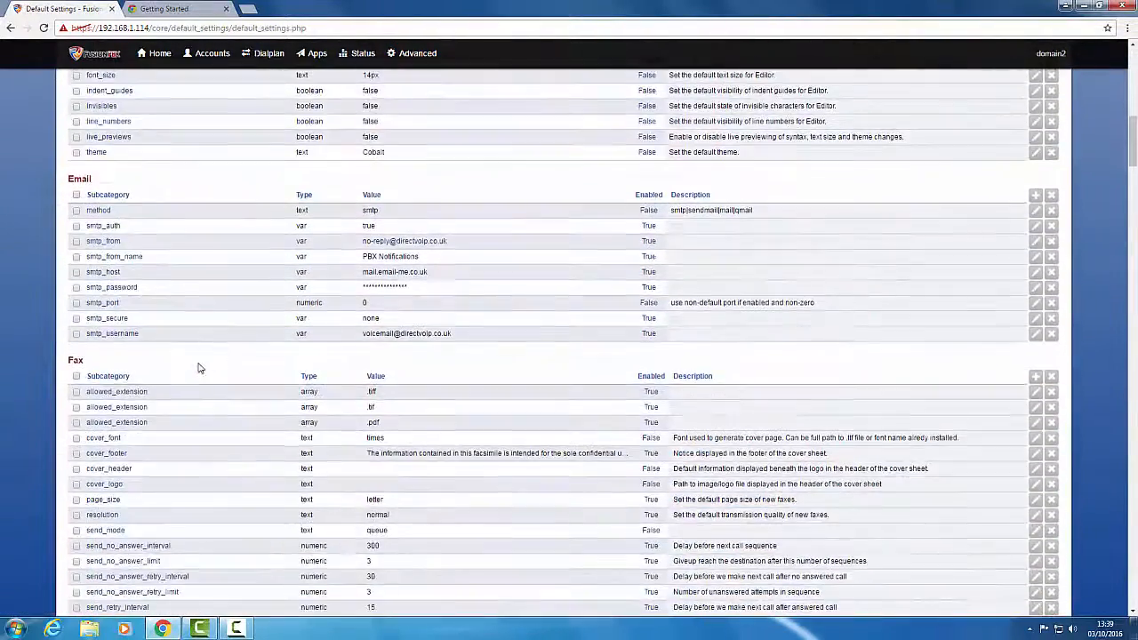
scroll("down", 3)
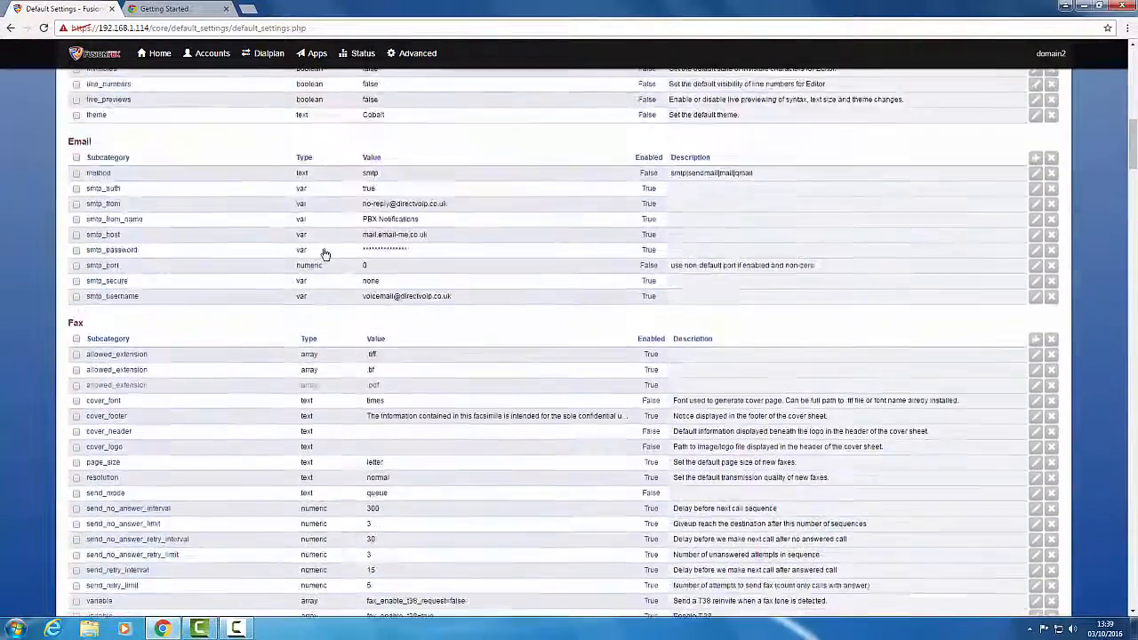
left_click(416, 54)
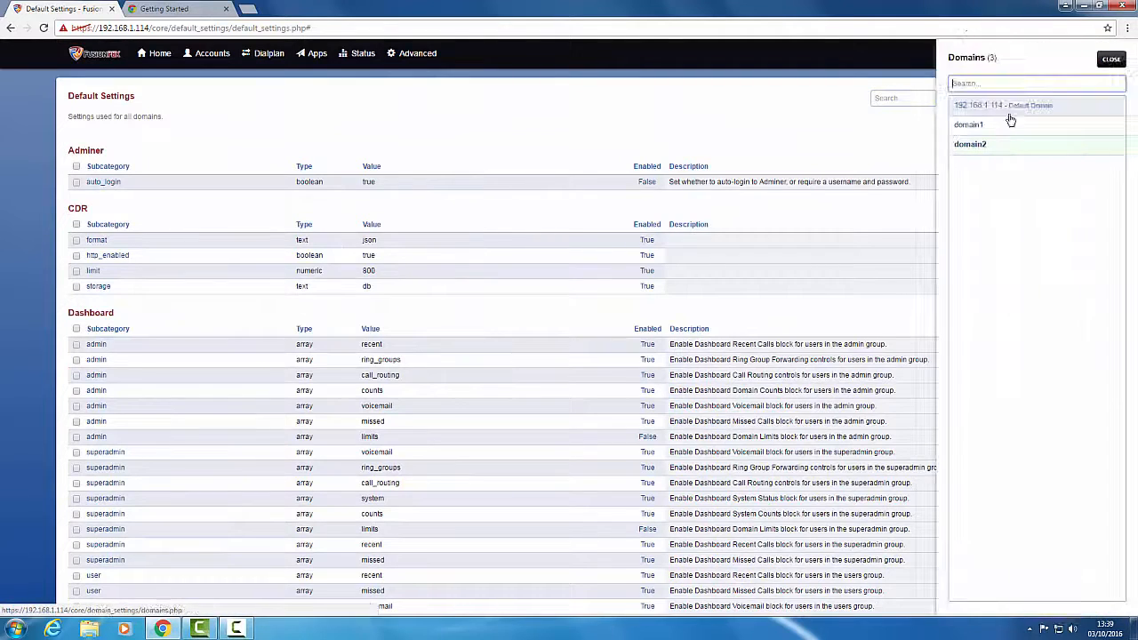
- Switch to domain1 and view its settings showing the extensions limit of 10
left_click(968, 125)
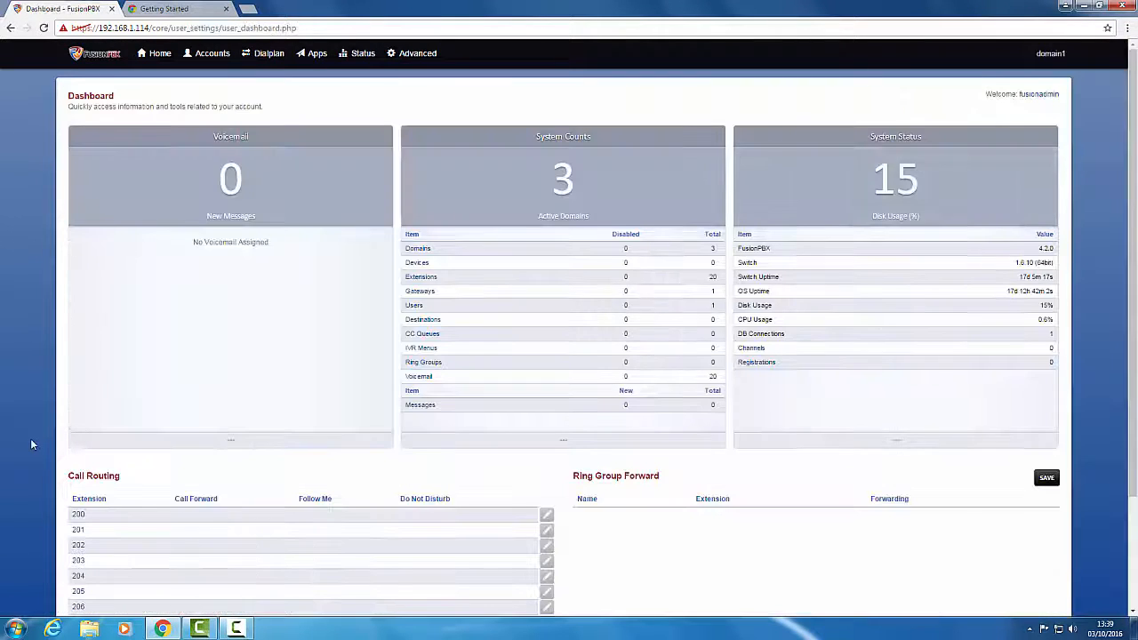
left_click(416, 54)
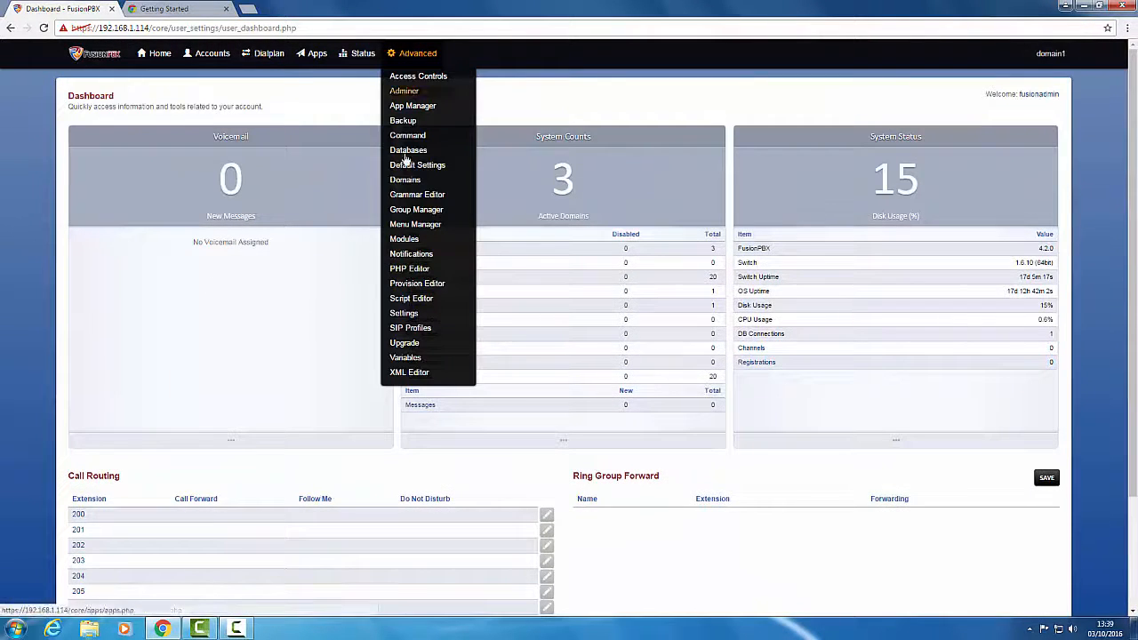
left_click(405, 179)
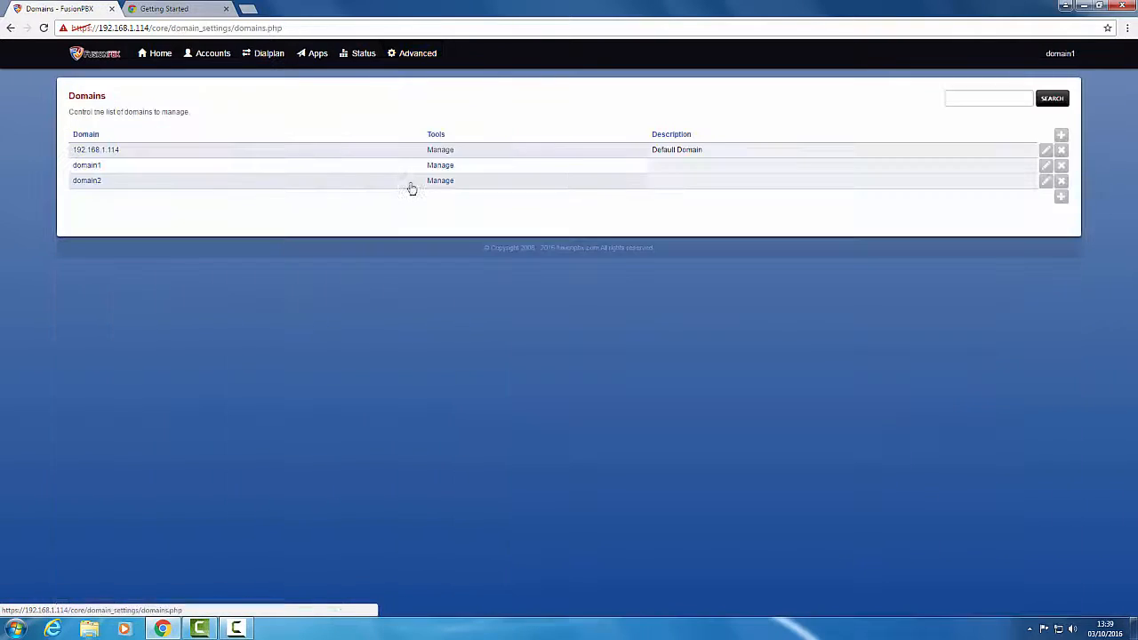
left_click(1046, 165)
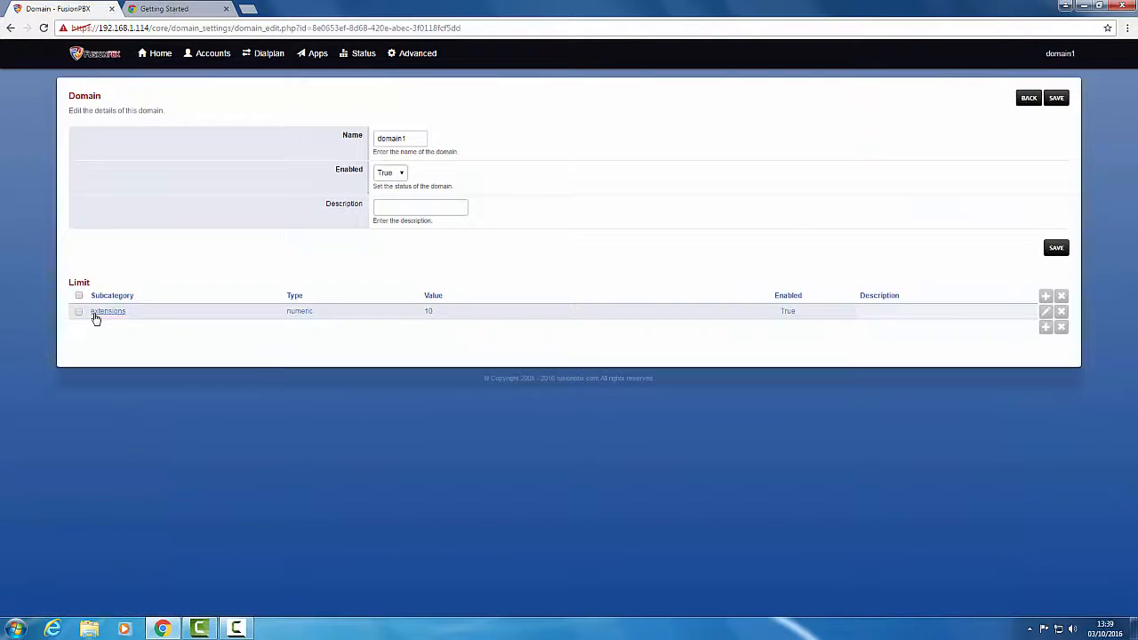